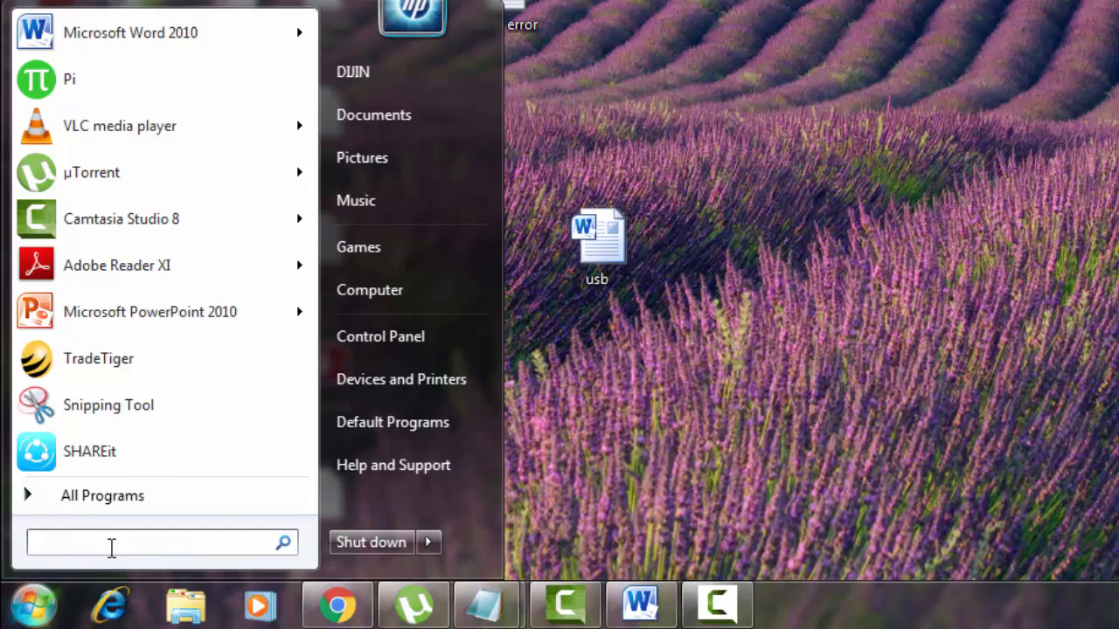
Step: Launch Control Panel from the Run dialog with the 'control' command
type("run")
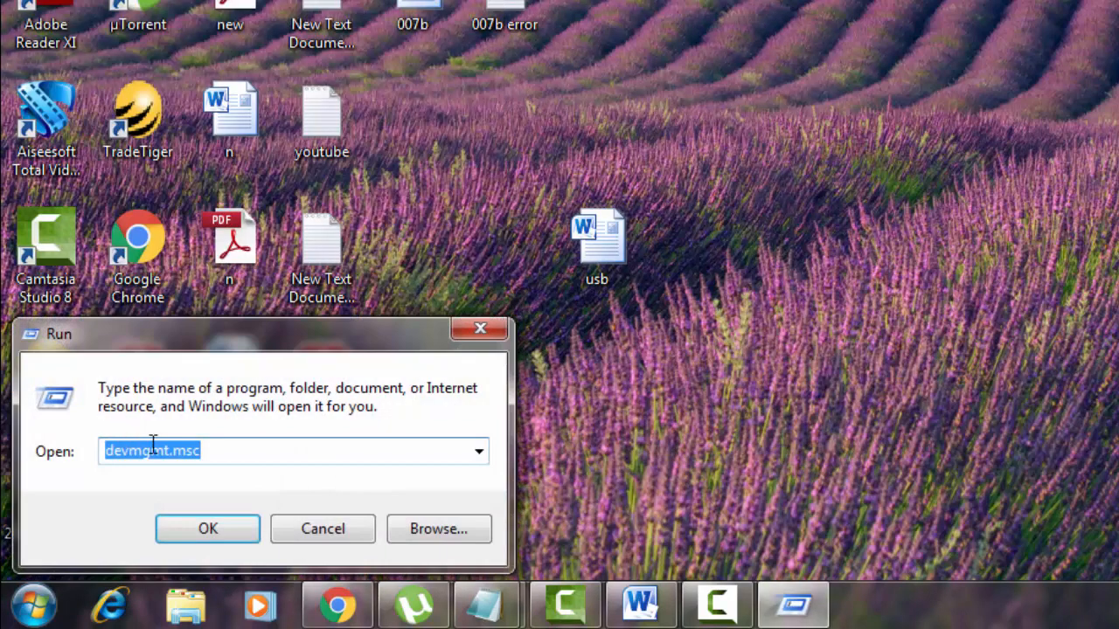
type("co")
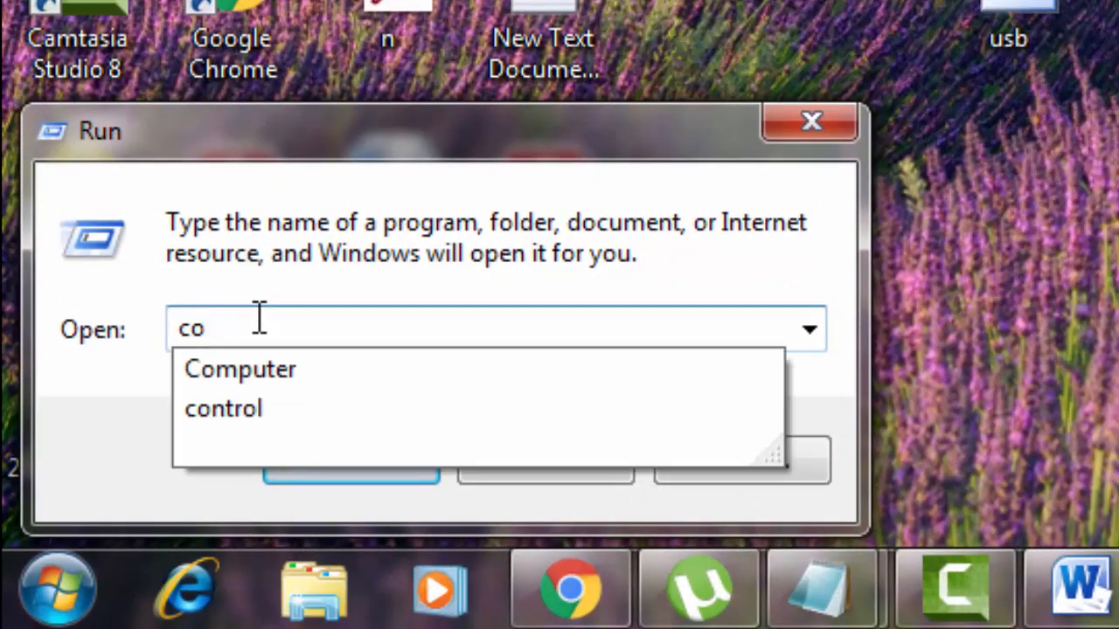
type("ntr")
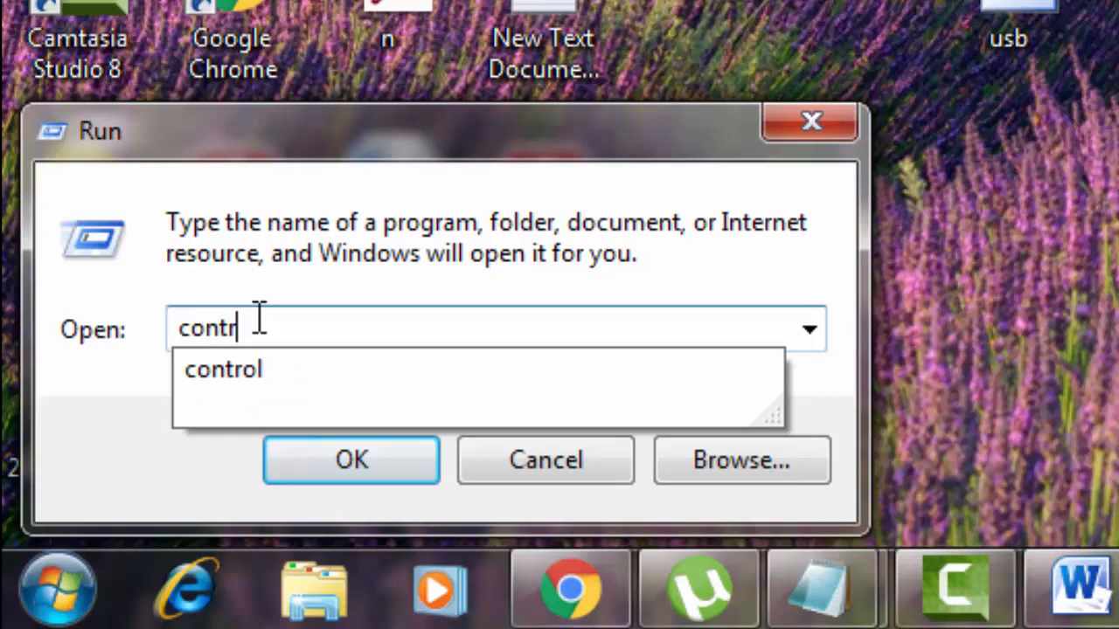
left_click(350, 460)
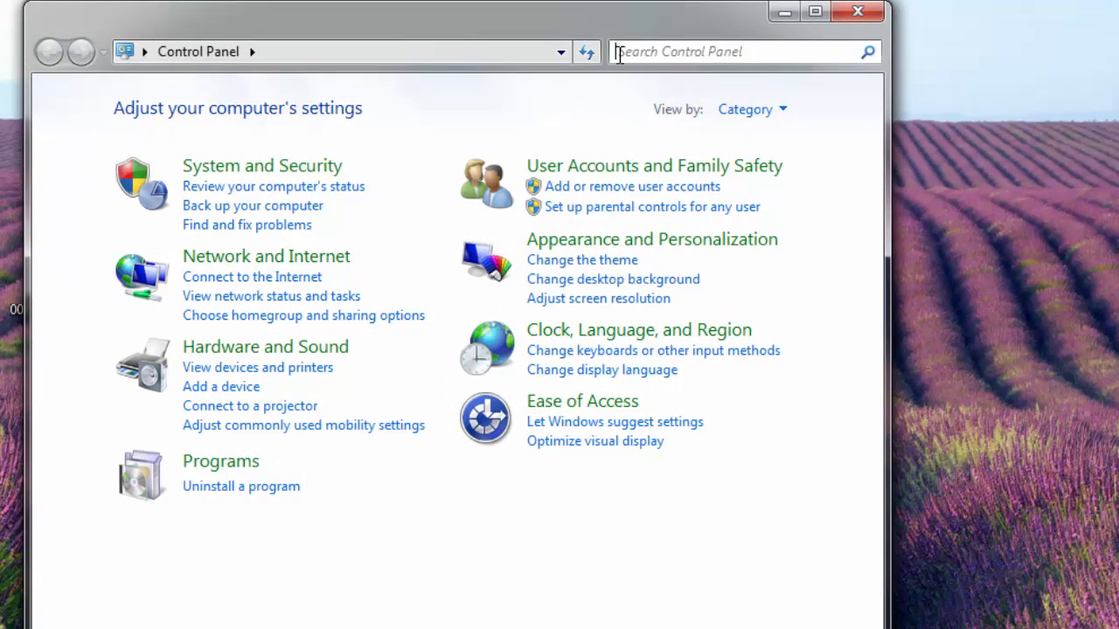
Step: Find 'Troubleshooting' via Control Panel search and bring up its page
type("Trouble")
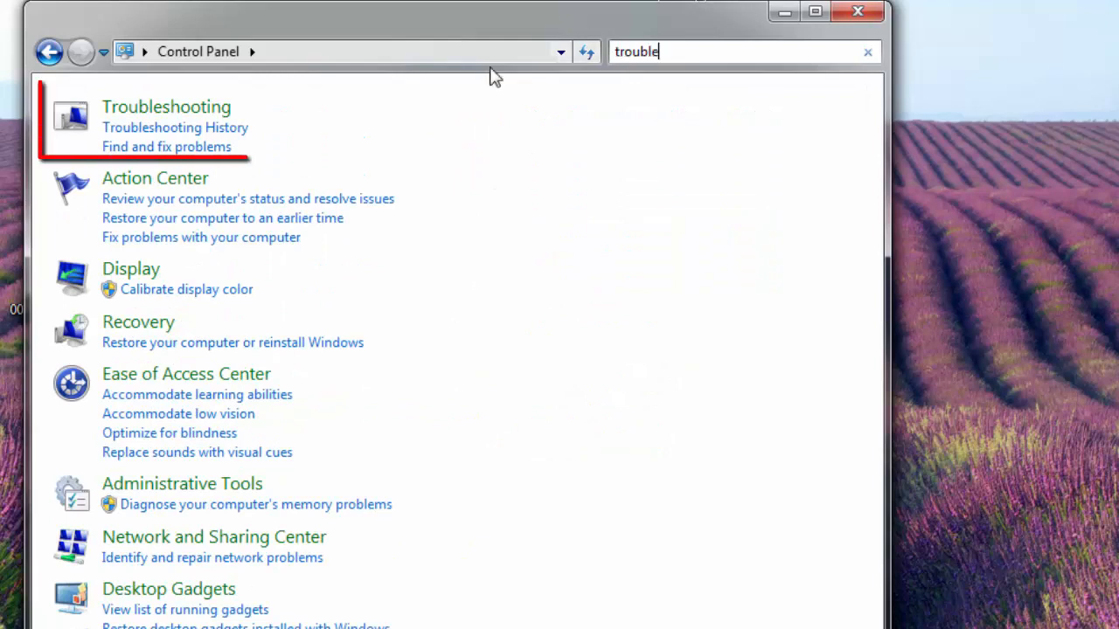
mouse_move(166, 107)
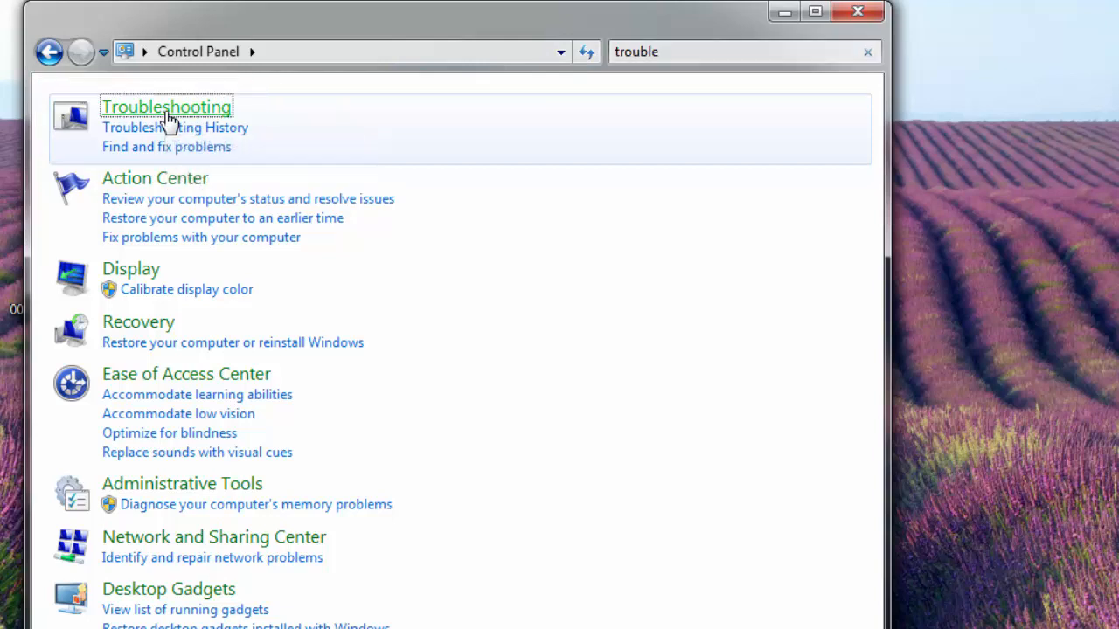
left_click(166, 107)
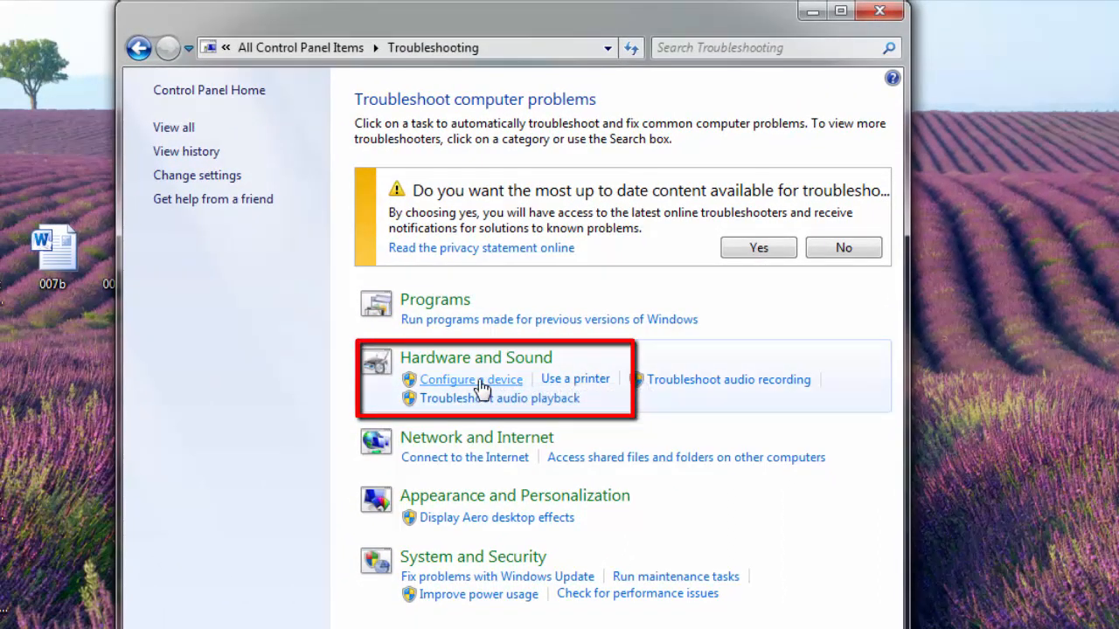
Step: Run the Hardware and Devices troubleshooter and apply the missing USB controller driver fix
left_click(470, 378)
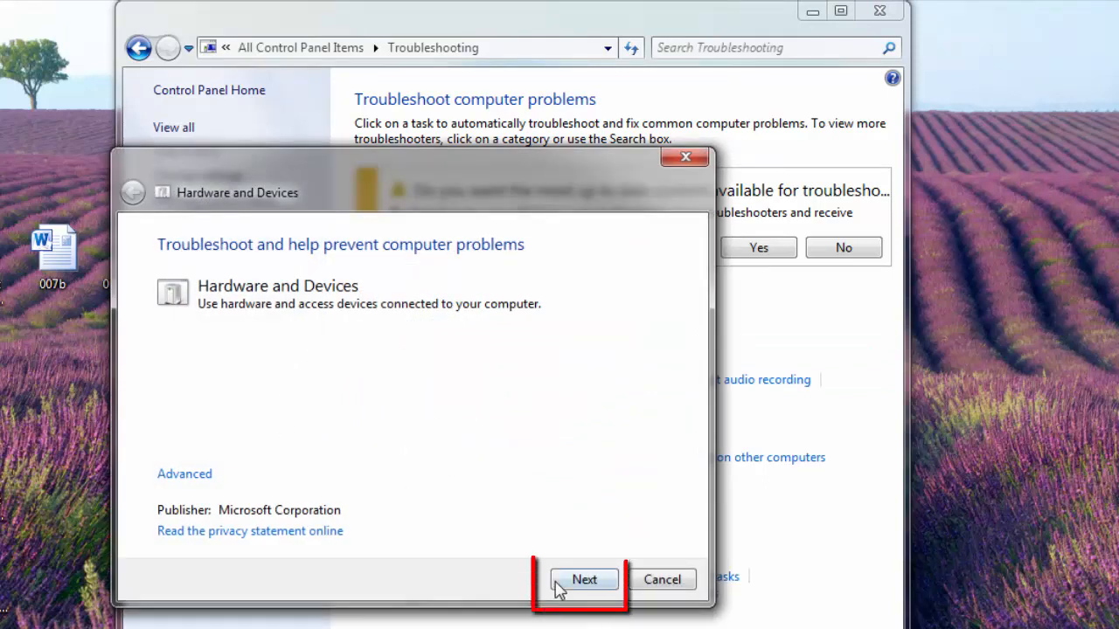
left_click(584, 581)
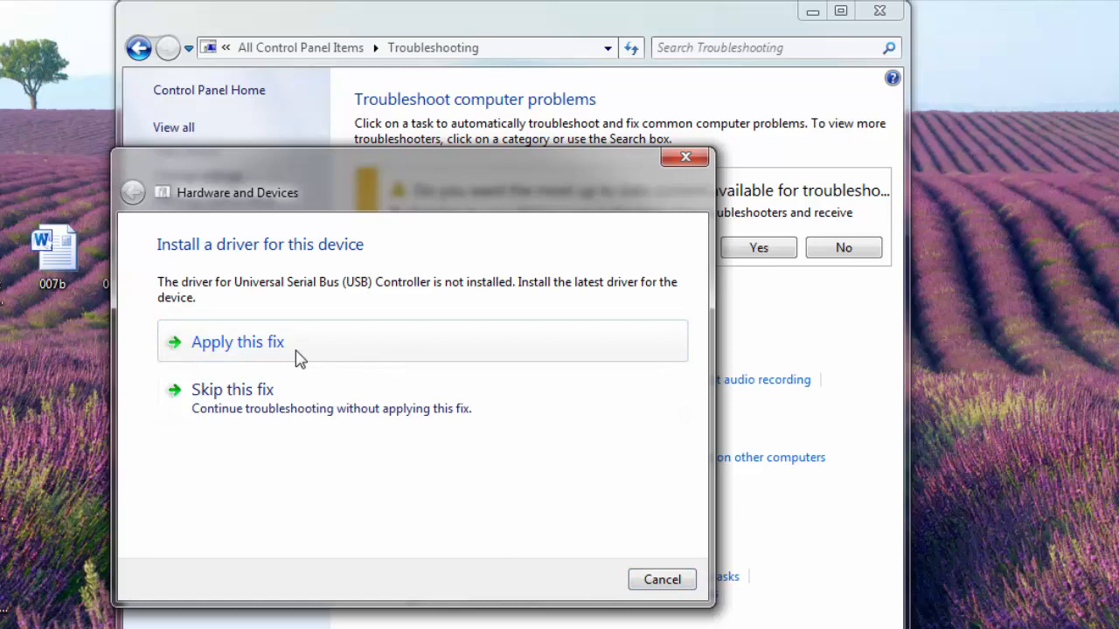
left_click(238, 341)
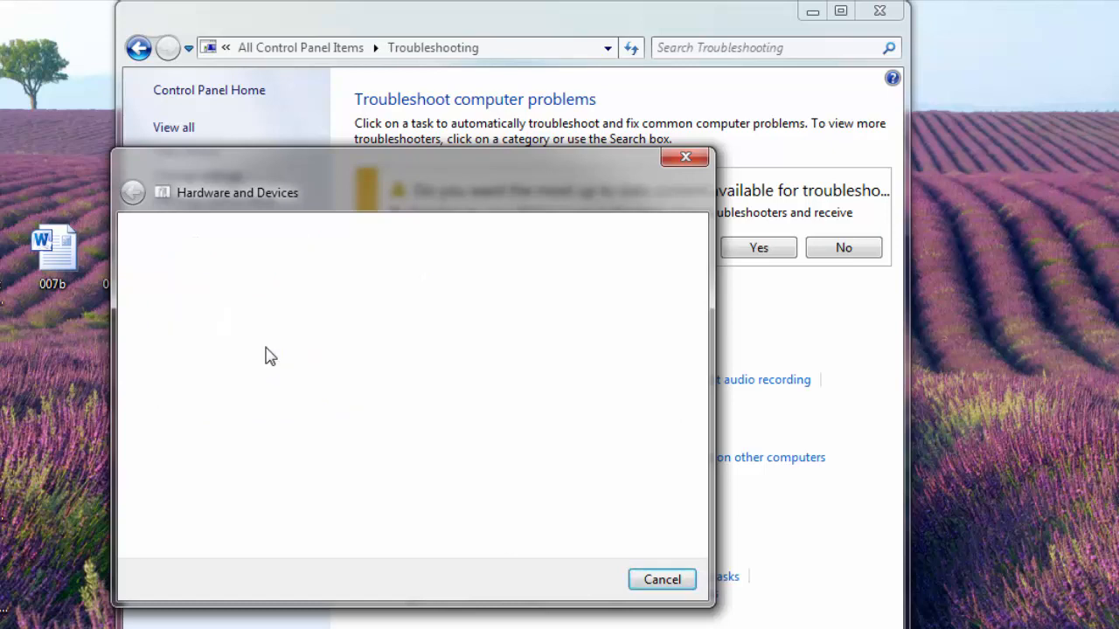
left_click(18, 612)
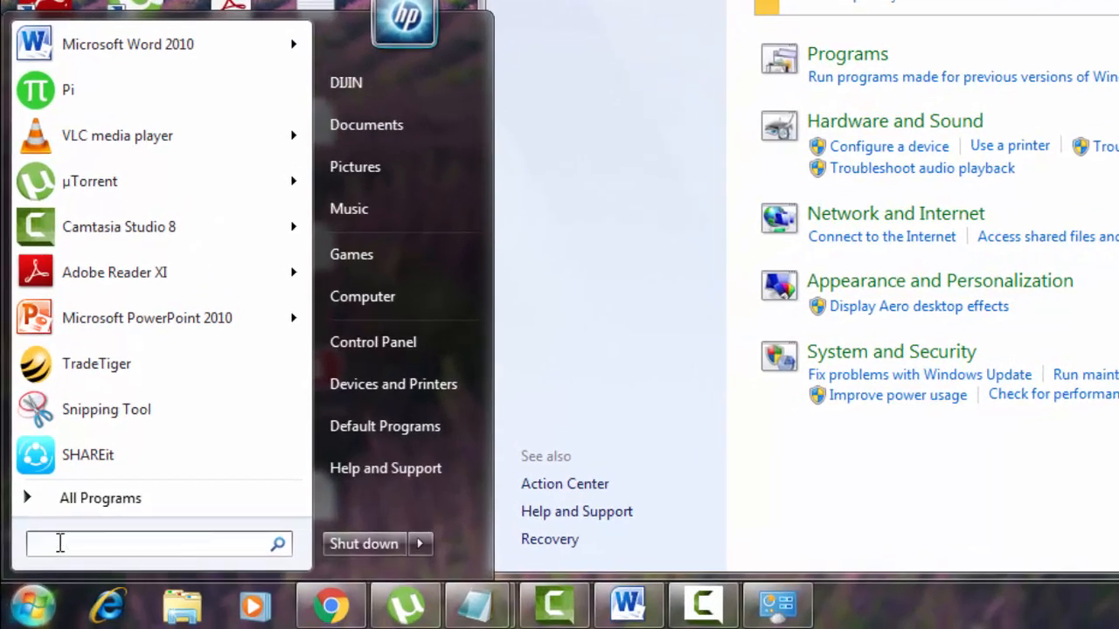
Step: Launch Device Manager from the Run dialog with devmgmt.msc
type("run")
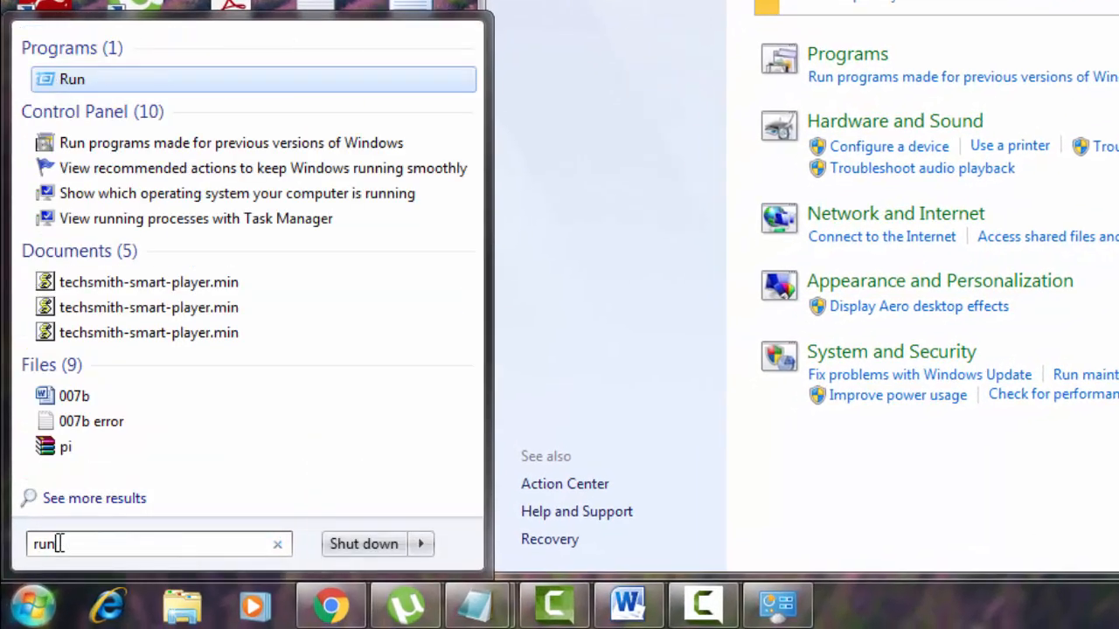
left_click(73, 79)
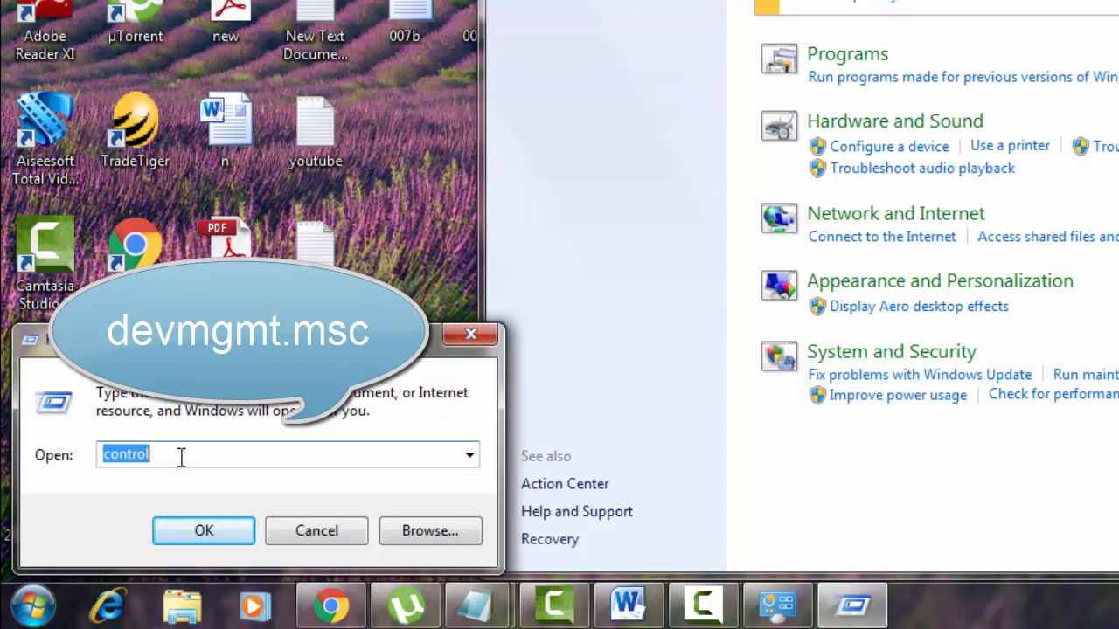
type("dev")
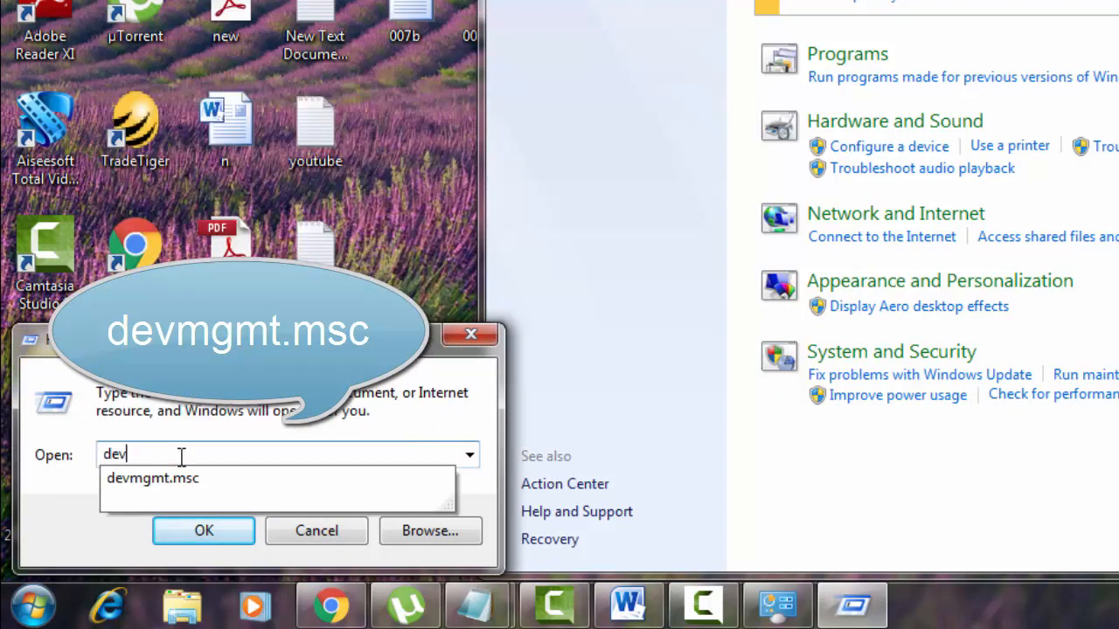
type("mgmt.msc")
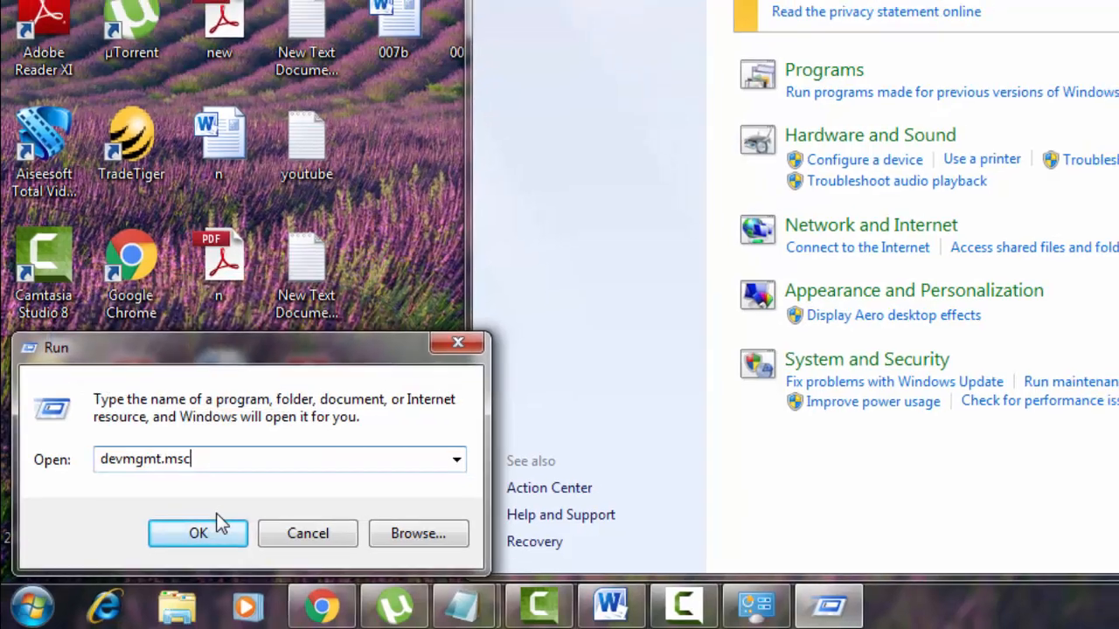
left_click(198, 533)
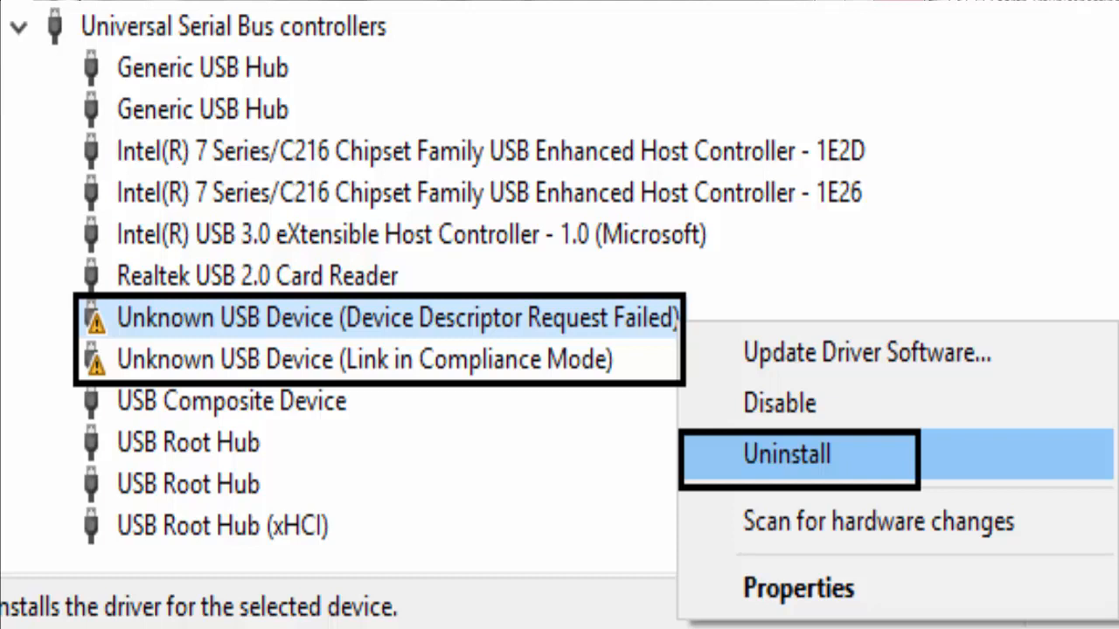
left_click(783, 455)
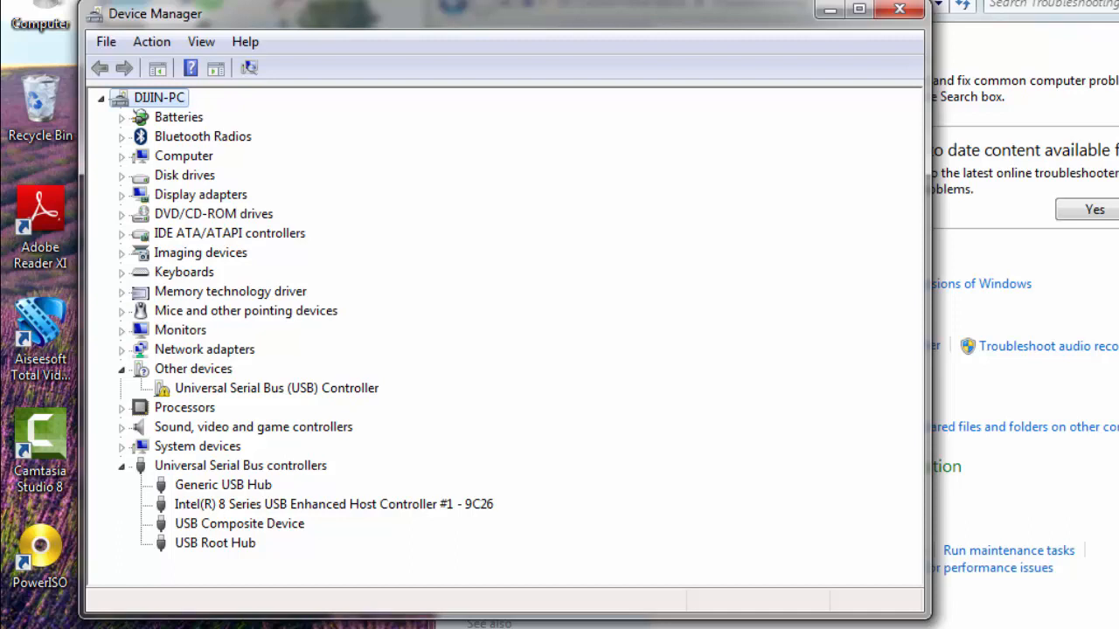
mouse_move(748, 255)
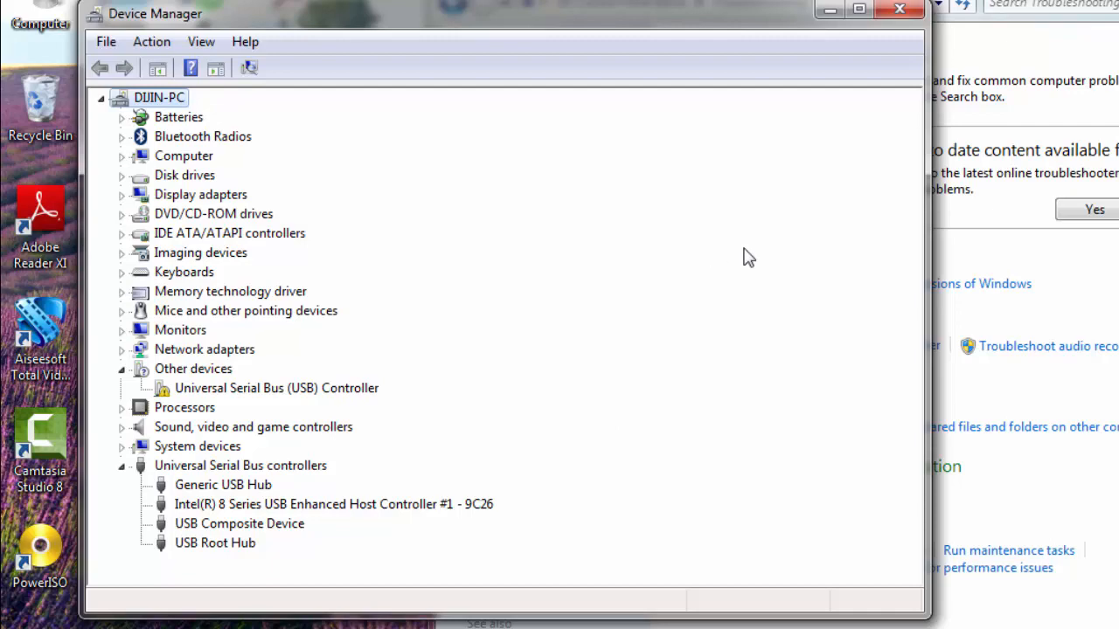
left_click(898, 11)
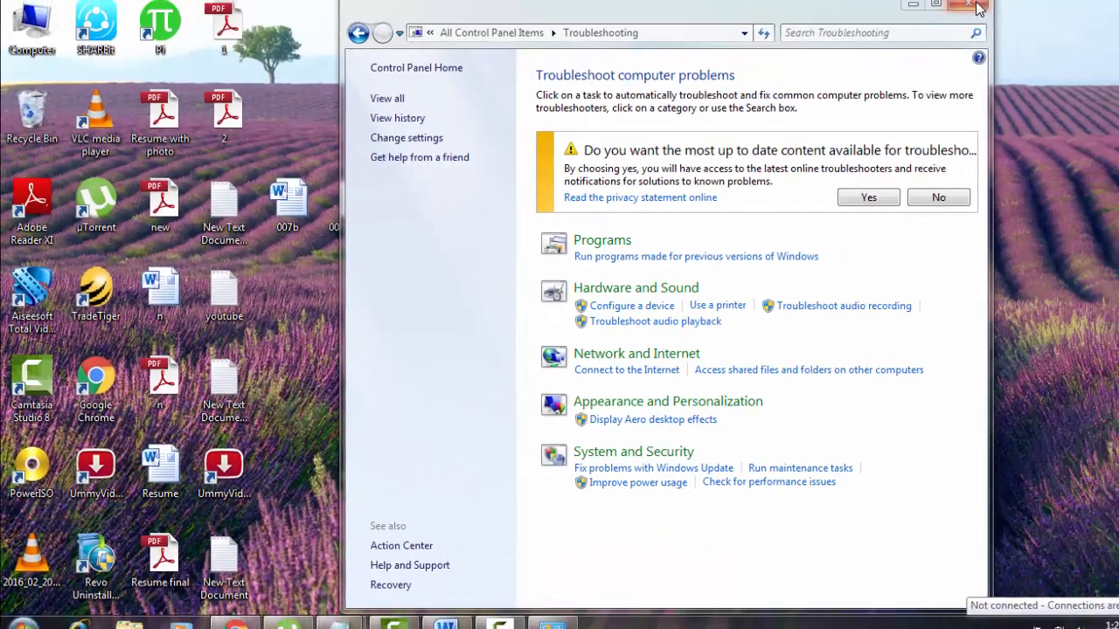
Step: Close Troubleshooting and reach Power Options through a Control Panel search for 'power'
left_click(965, 7)
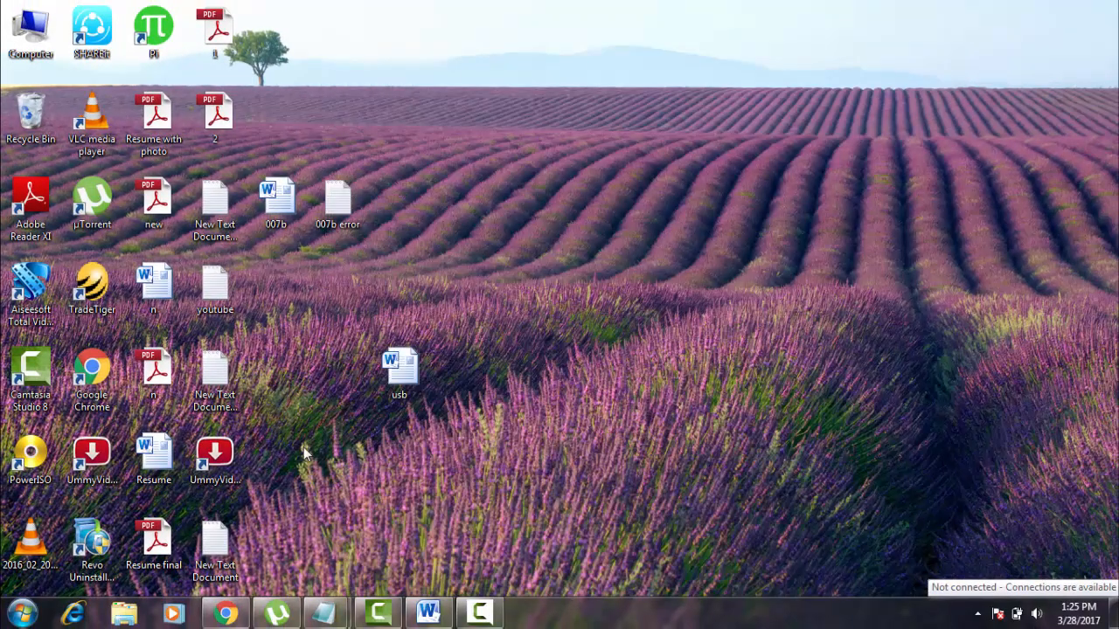
left_click(21, 608)
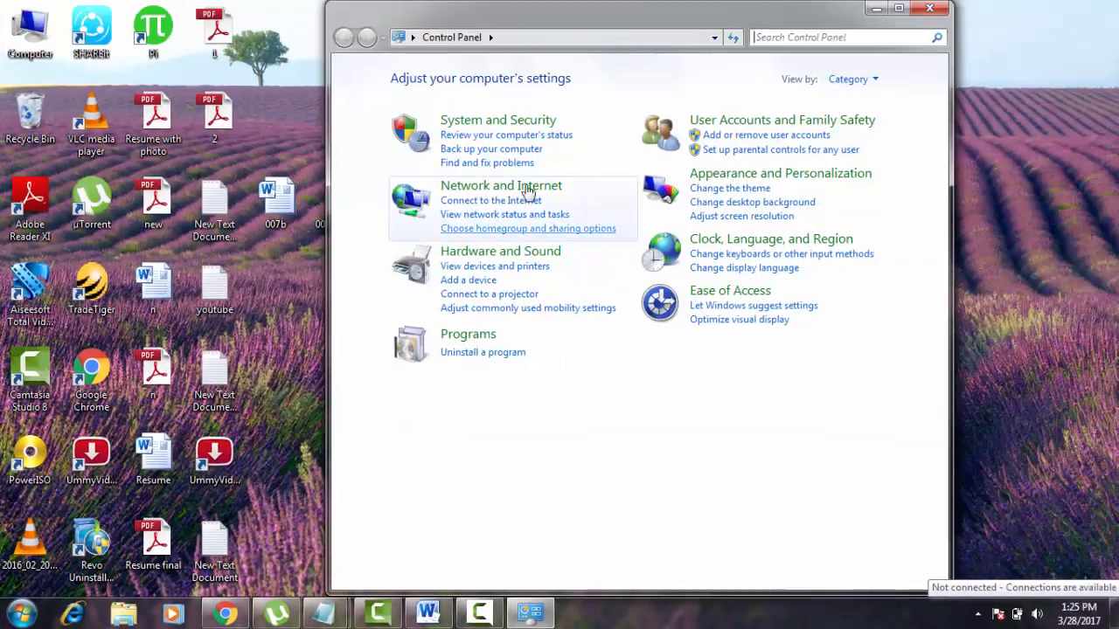
left_click(839, 36)
type("poer")
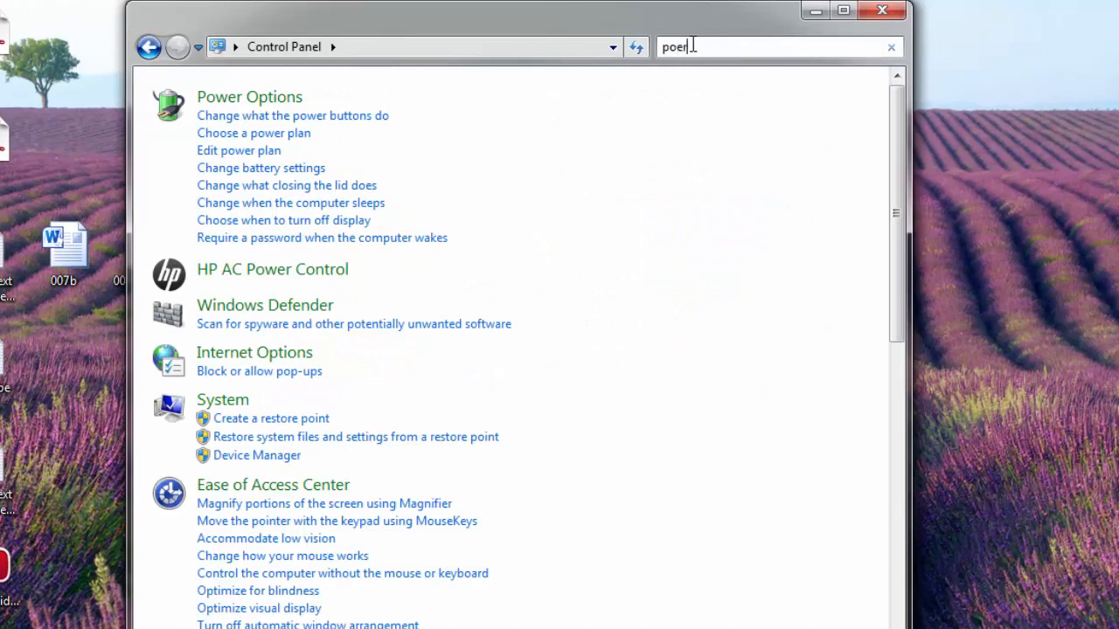
key("BackSpace")
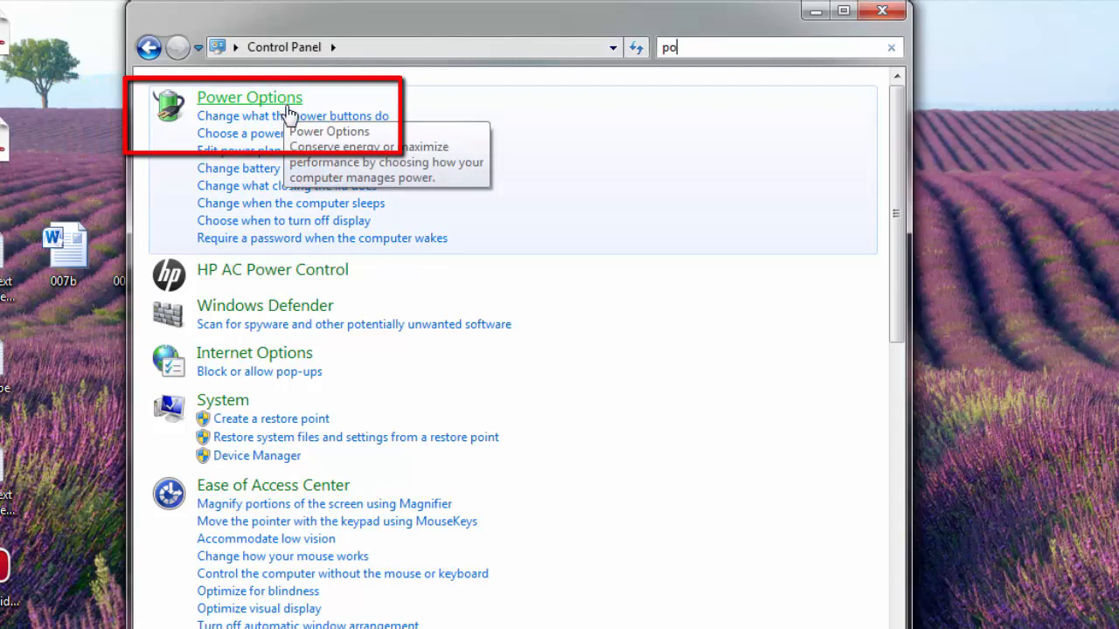
left_click(248, 98)
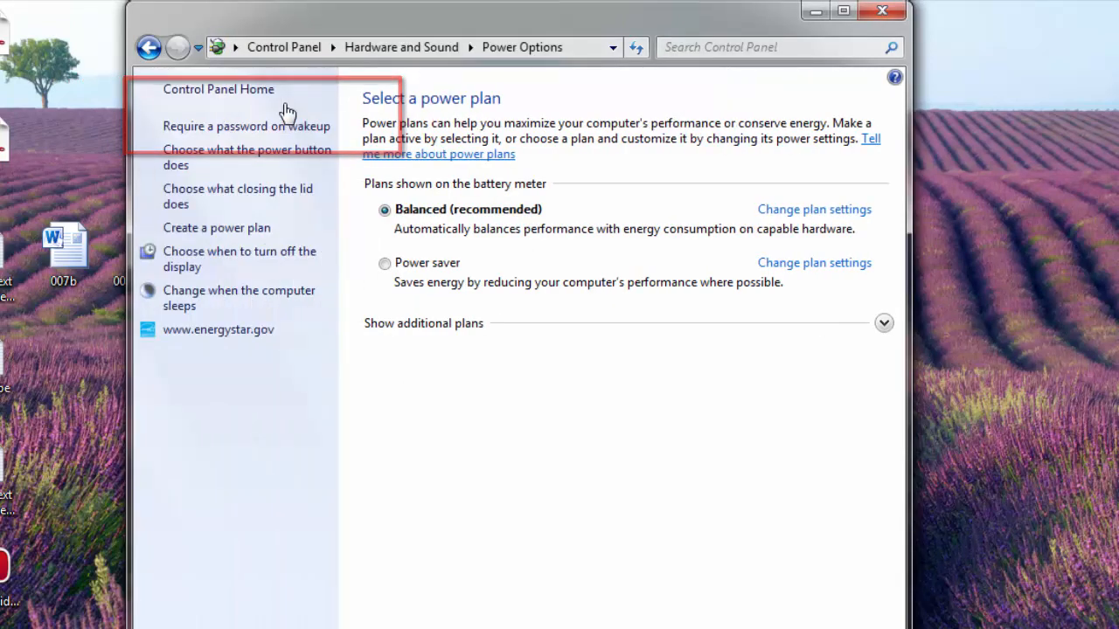
mouse_move(609, 238)
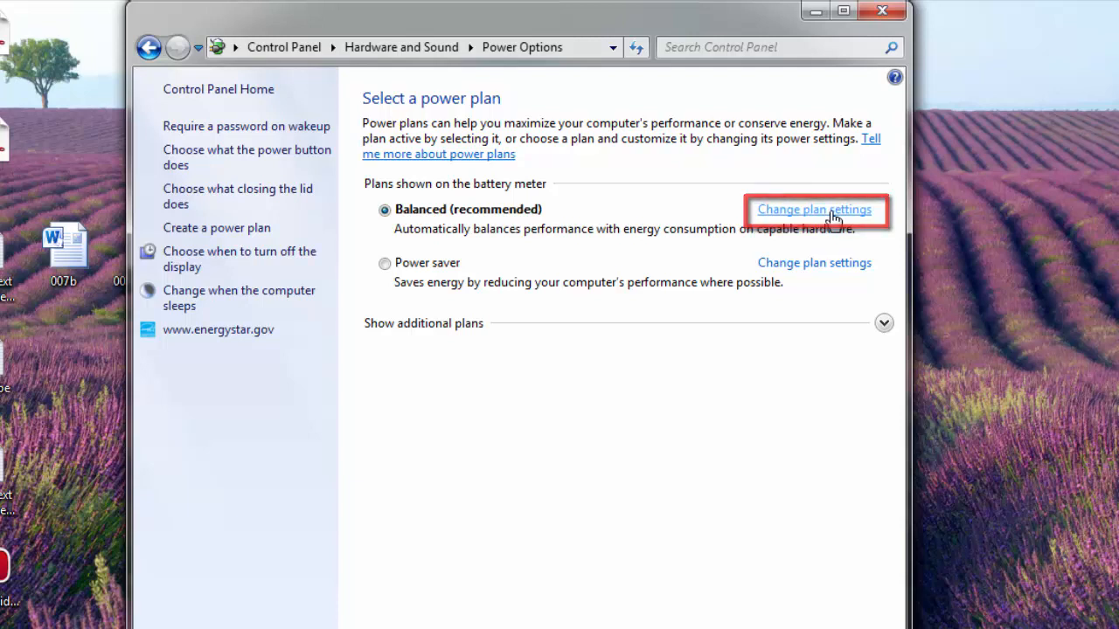
Step: Reach the Balanced plan's advanced power settings dialog
left_click(813, 210)
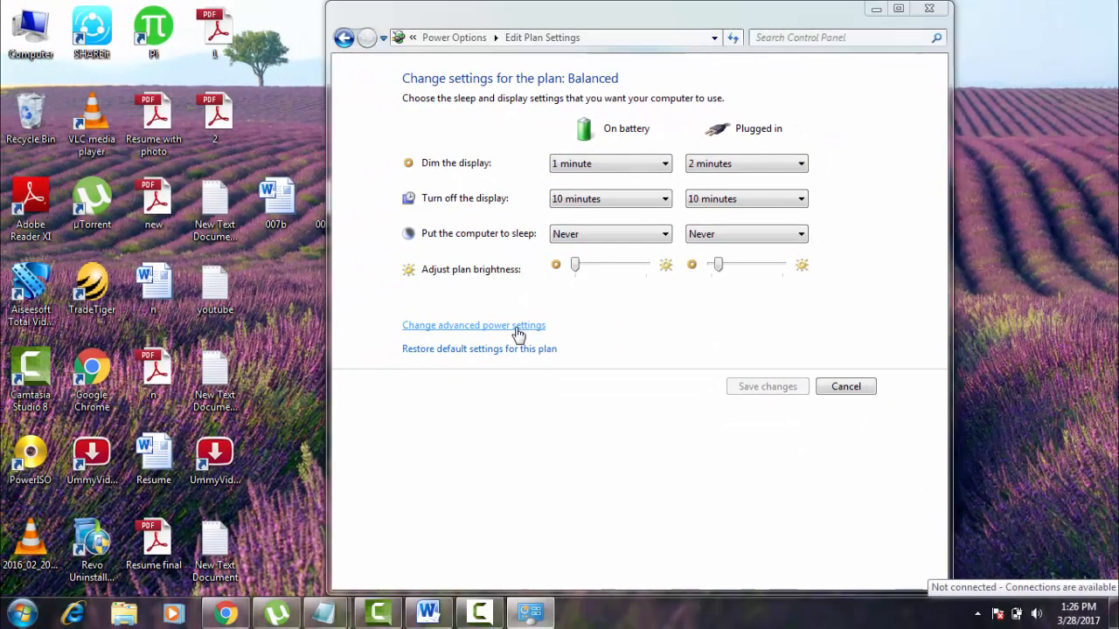
left_click(472, 325)
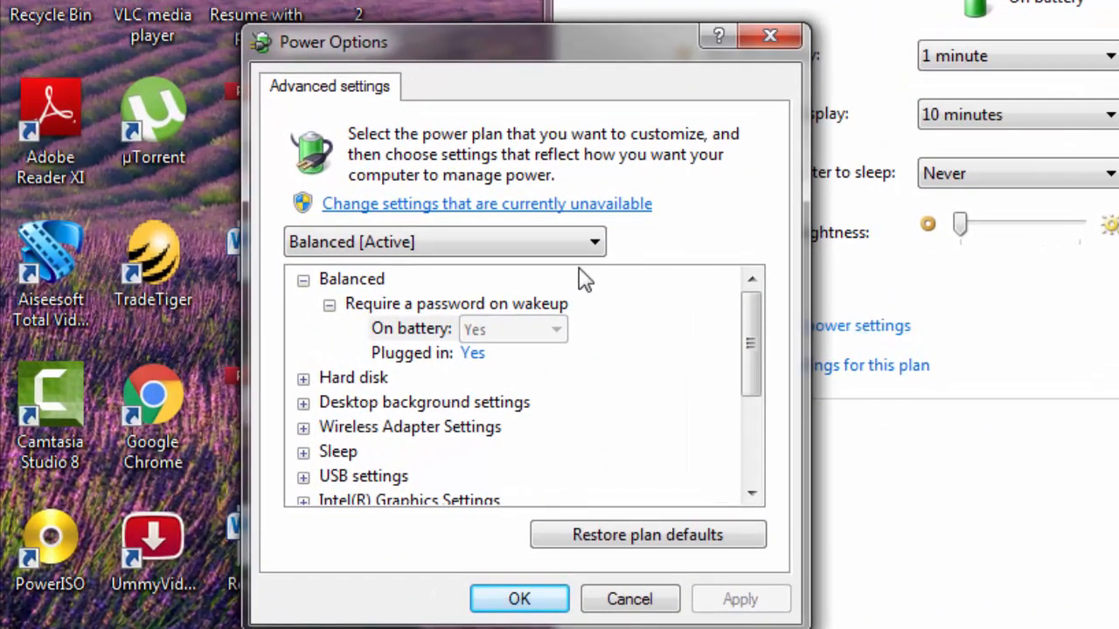
Step: Expand USB settings down to the USB selective suspend setting
scroll("down", 3)
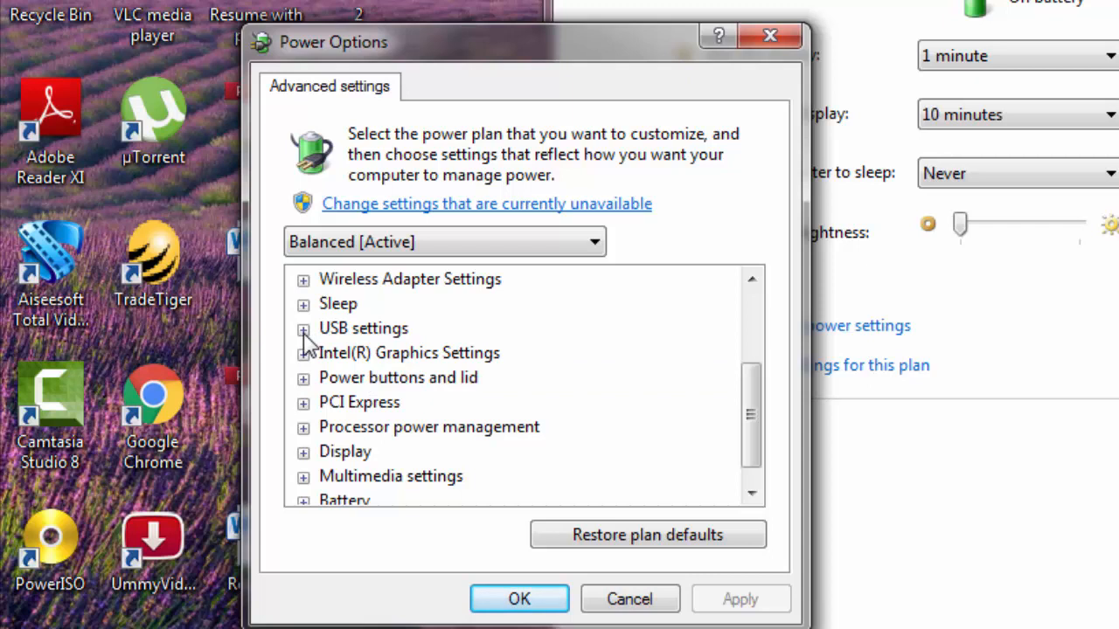
left_click(304, 329)
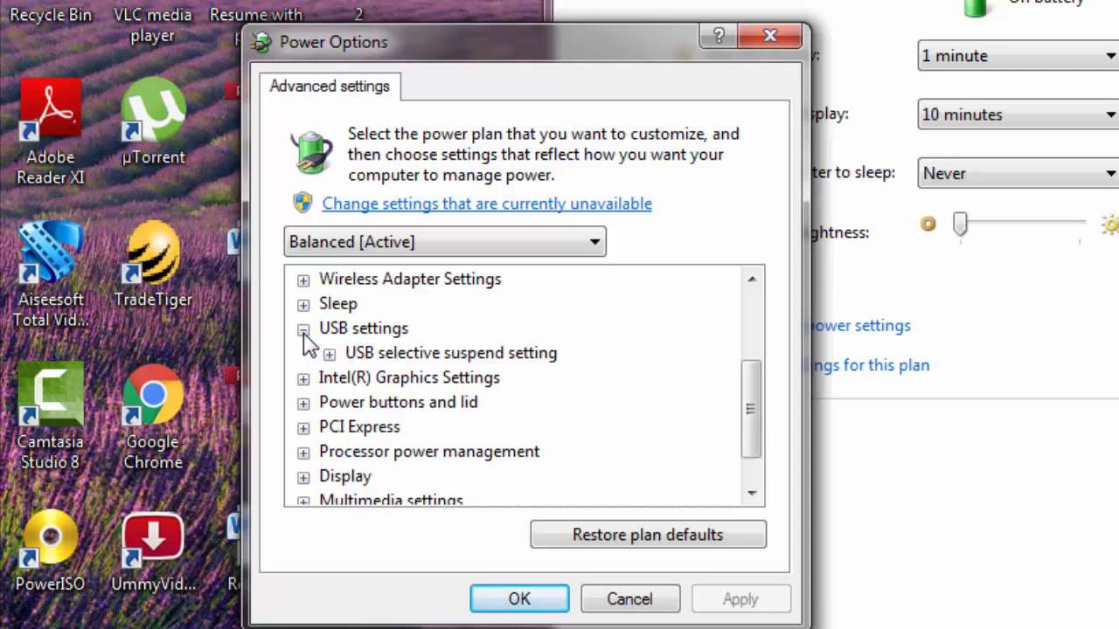
left_click(304, 329)
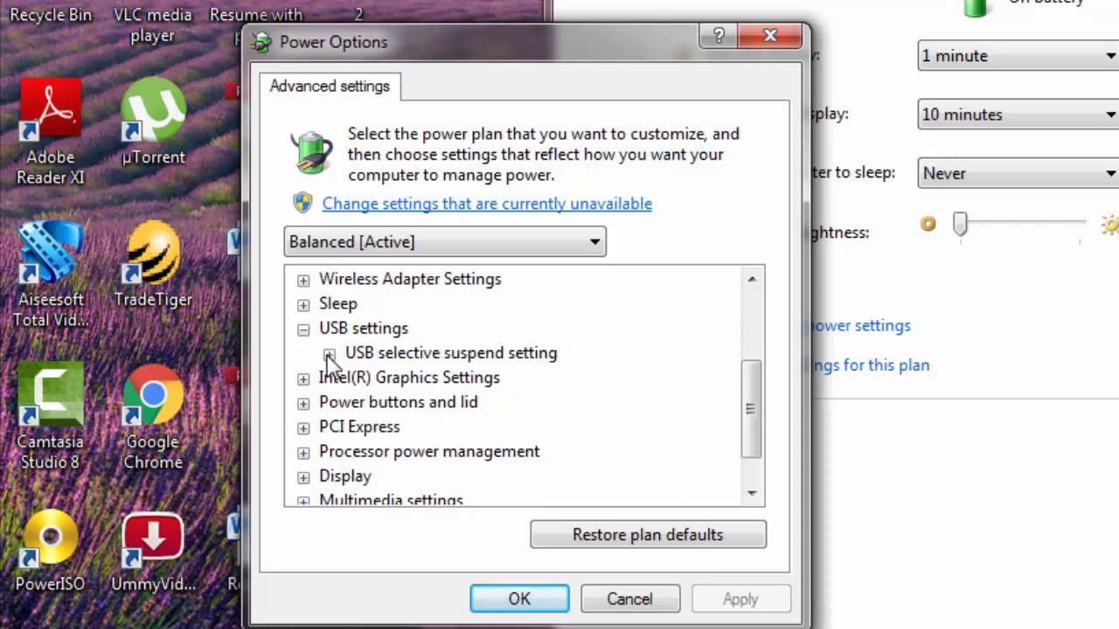
left_click(329, 353)
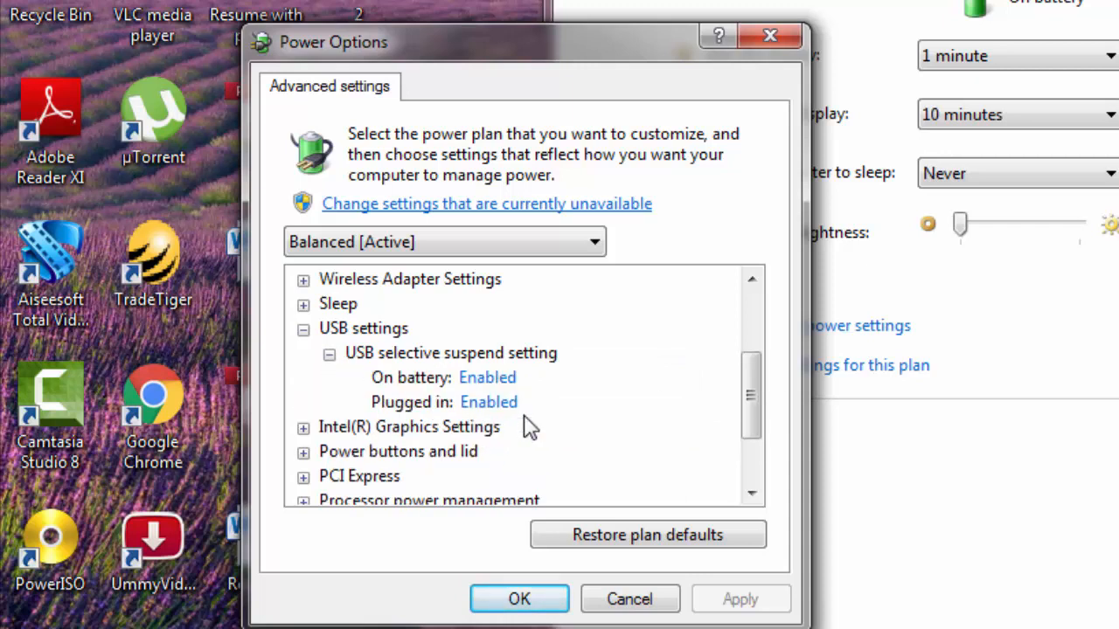
mouse_move(451, 411)
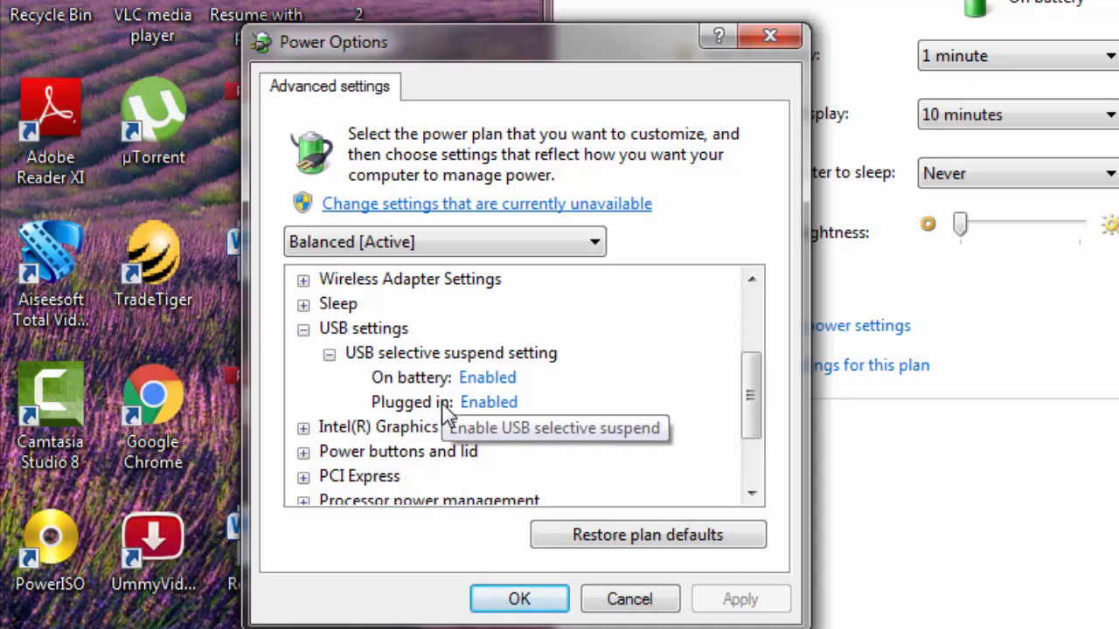
mouse_move(446, 411)
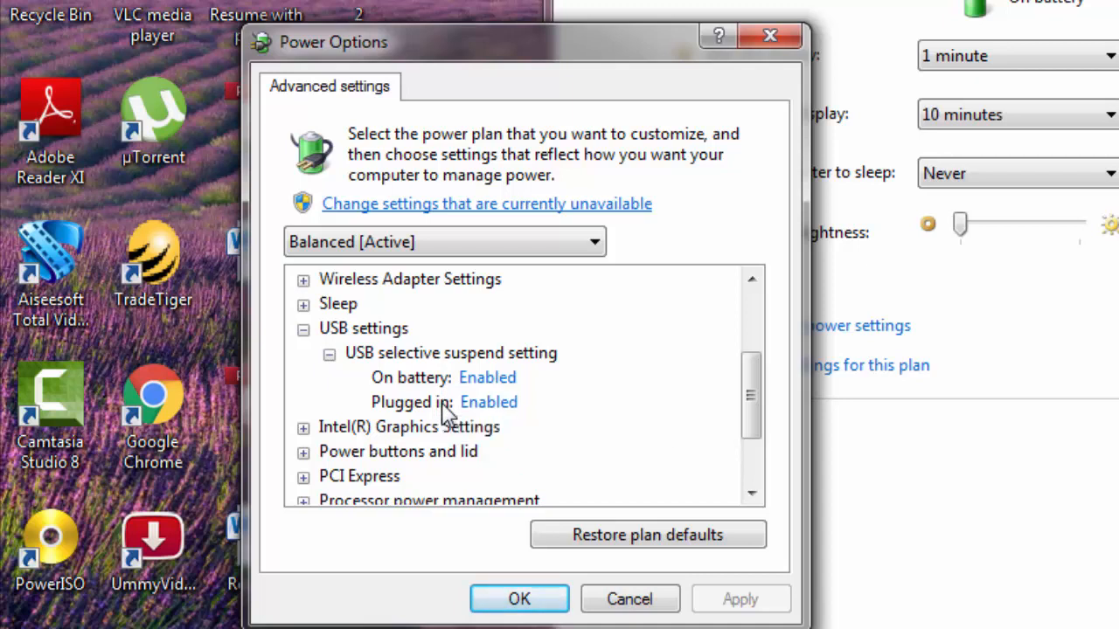
Step: Set selective suspend to Disabled on battery and plugged in, apply and confirm
left_click(487, 378)
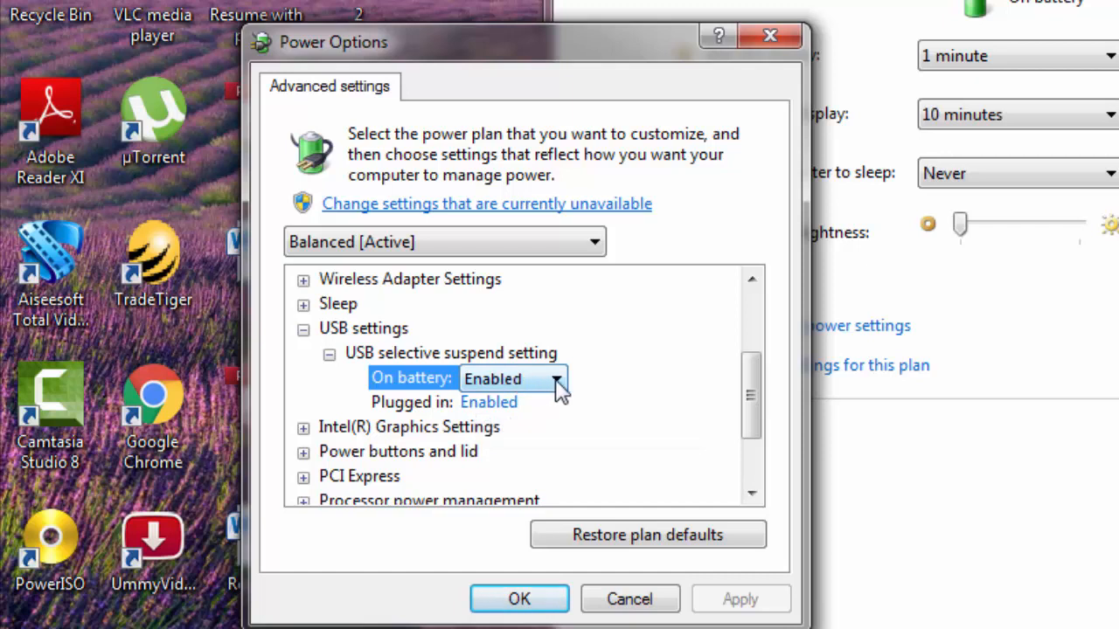
left_click(556, 378)
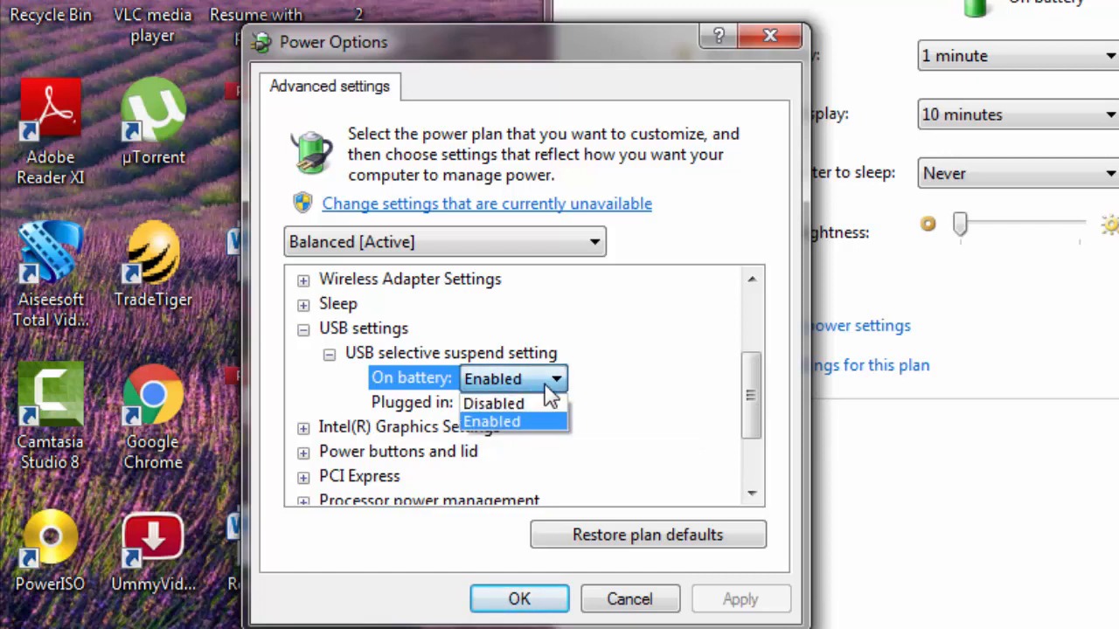
left_click(493, 402)
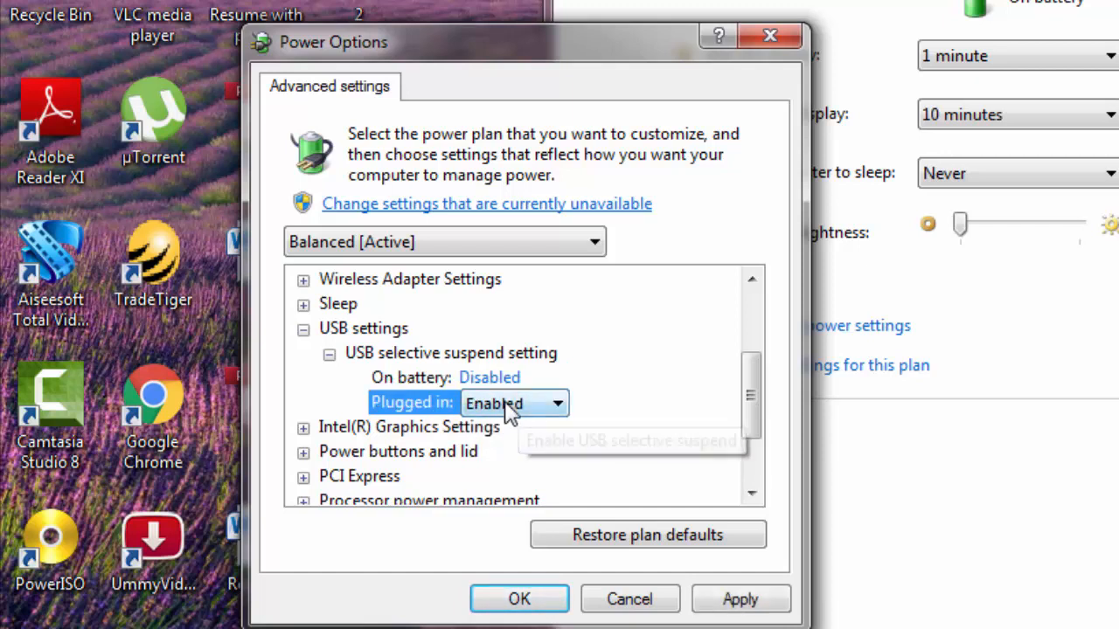
left_click(560, 402)
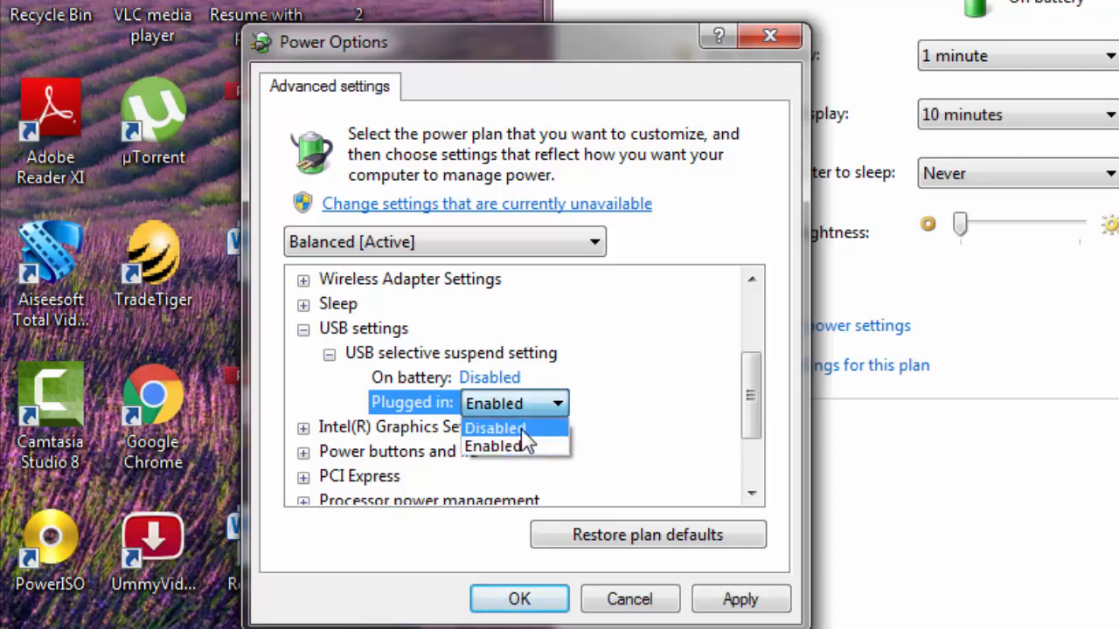
left_click(495, 428)
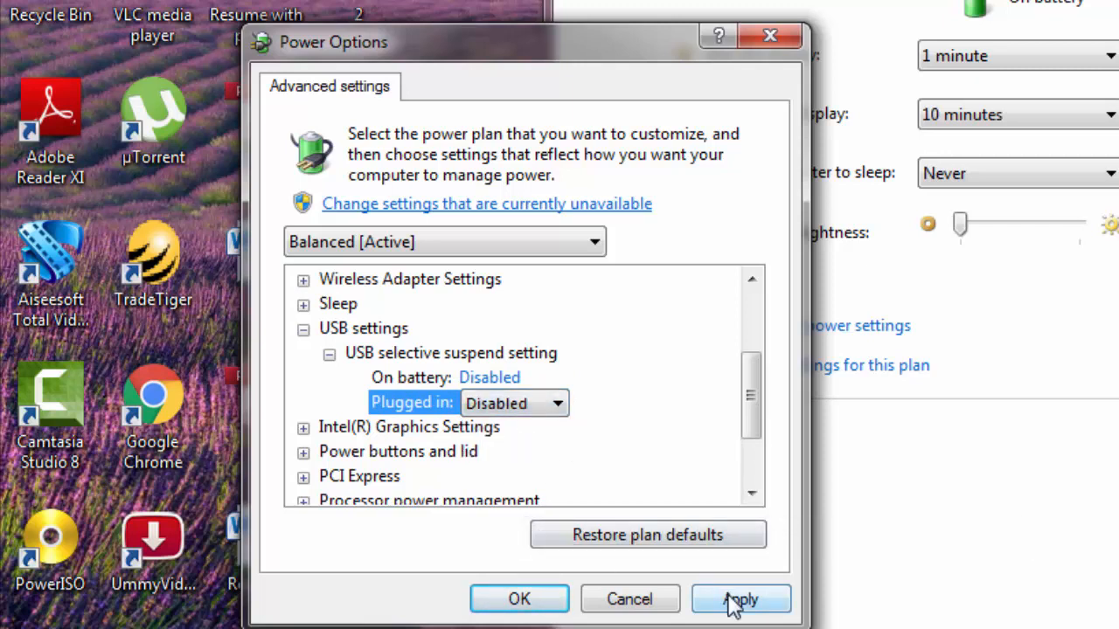
left_click(741, 598)
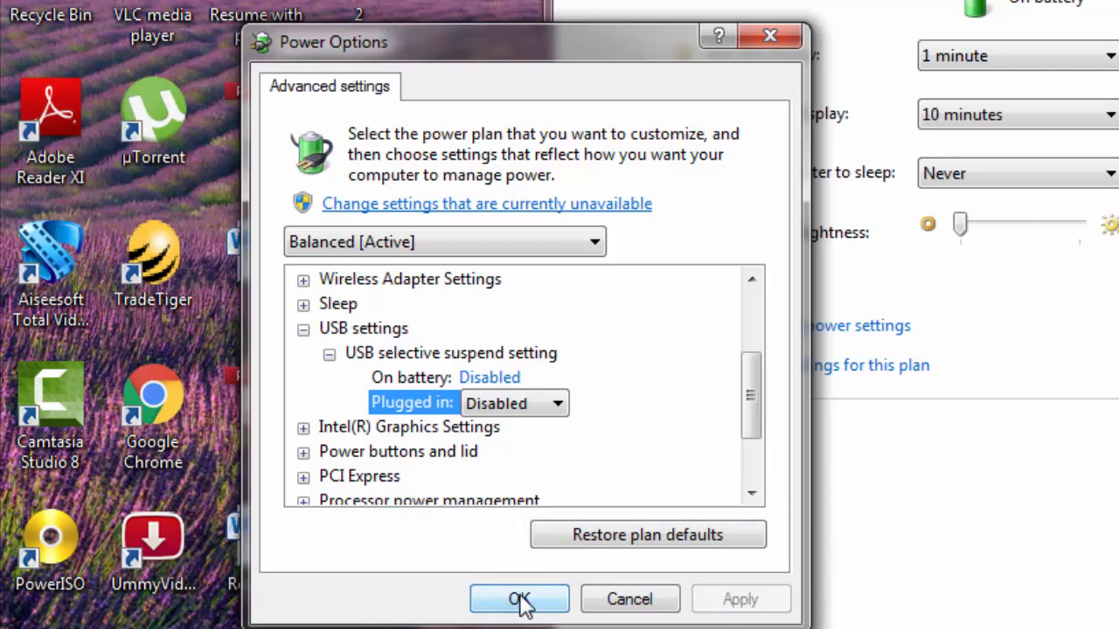
left_click(517, 598)
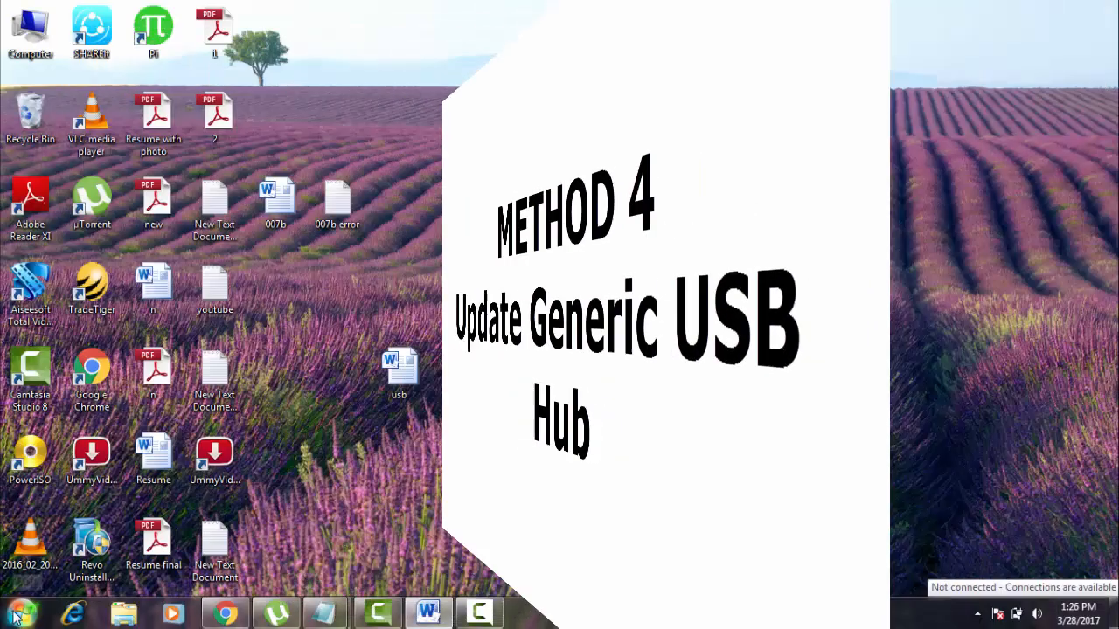
Step: Bring up the Start menu, ready to launch another tool
left_click(14, 612)
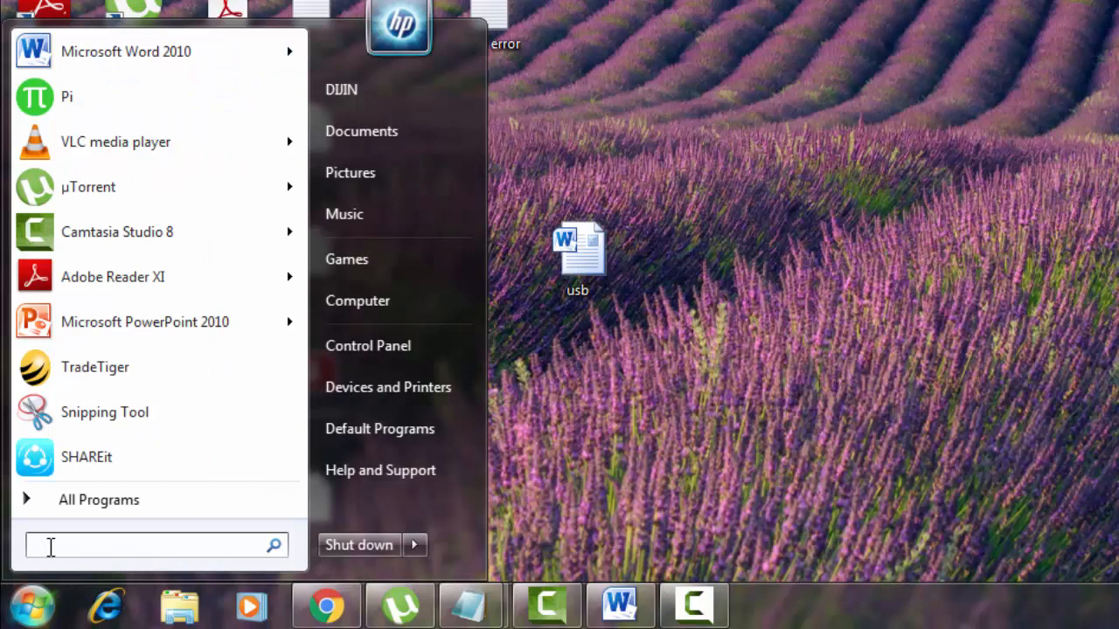
Step: Launch Device Manager again from the Run dialog with devmgmt.msc
type("run")
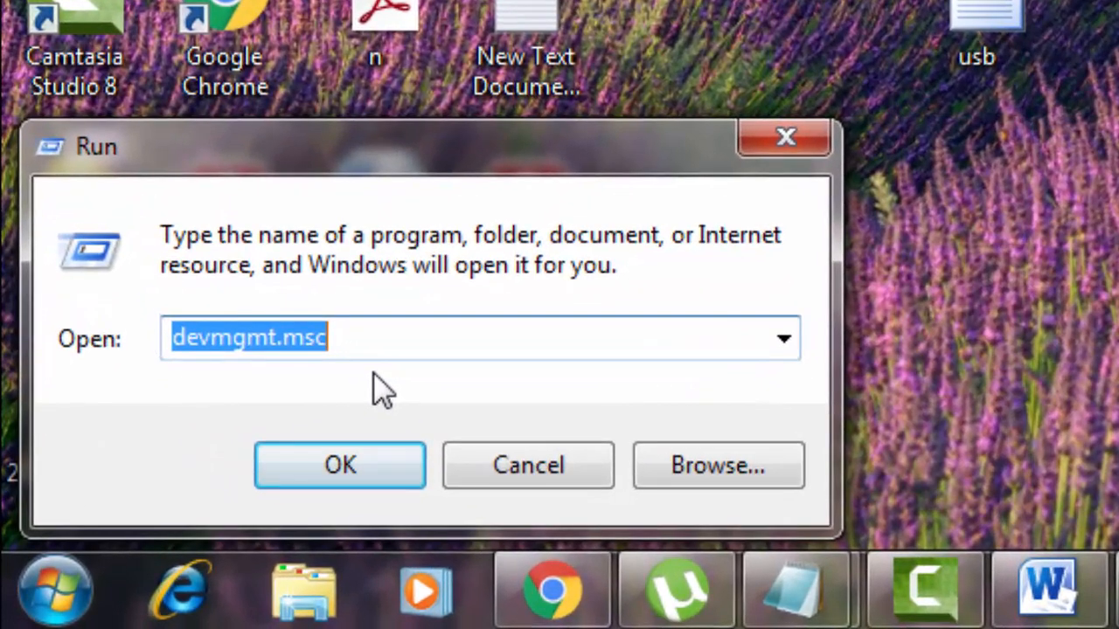
type("devmg")
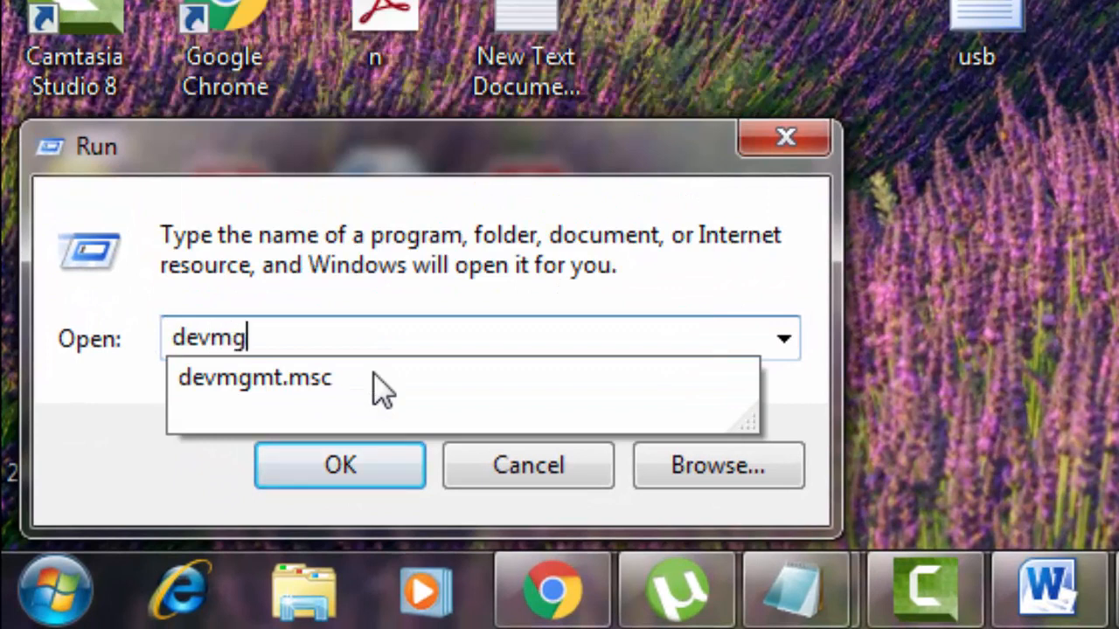
type("m")
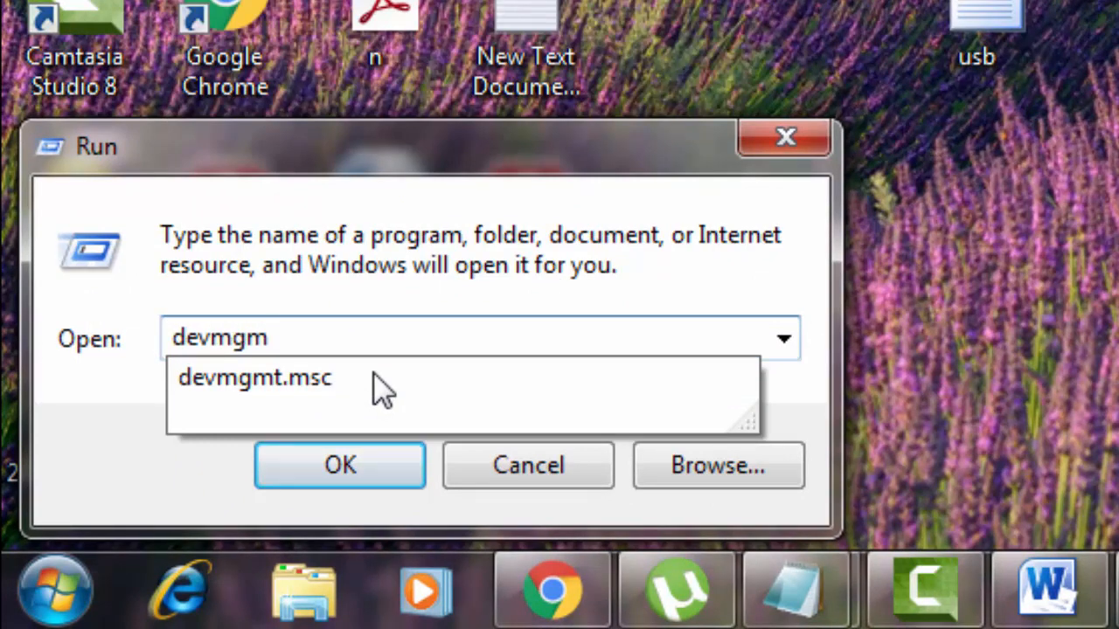
type("t.")
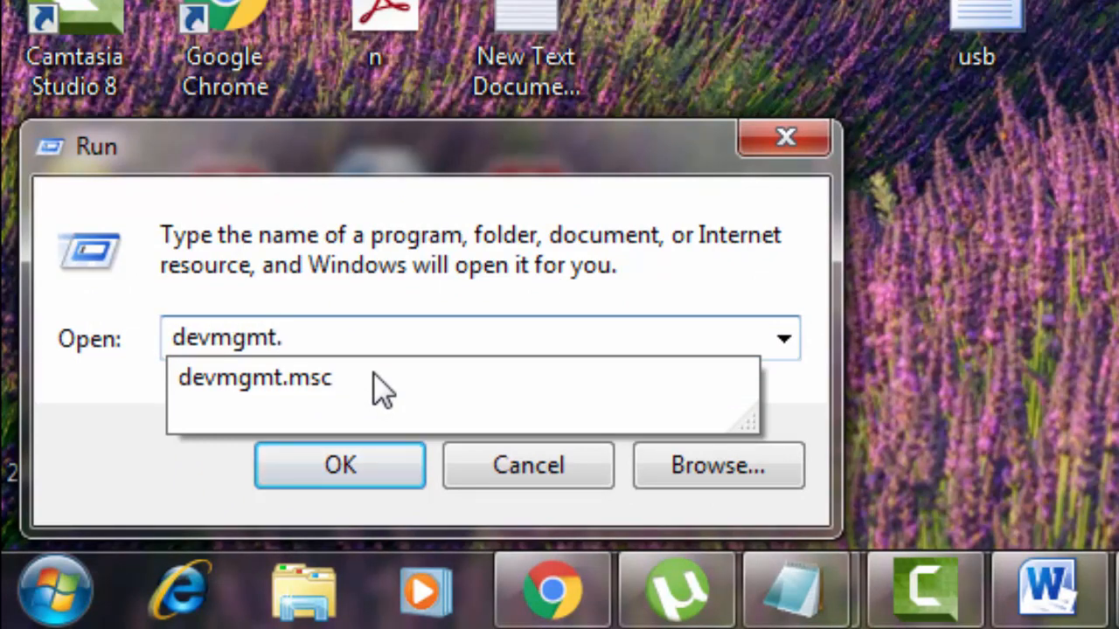
left_click(339, 465)
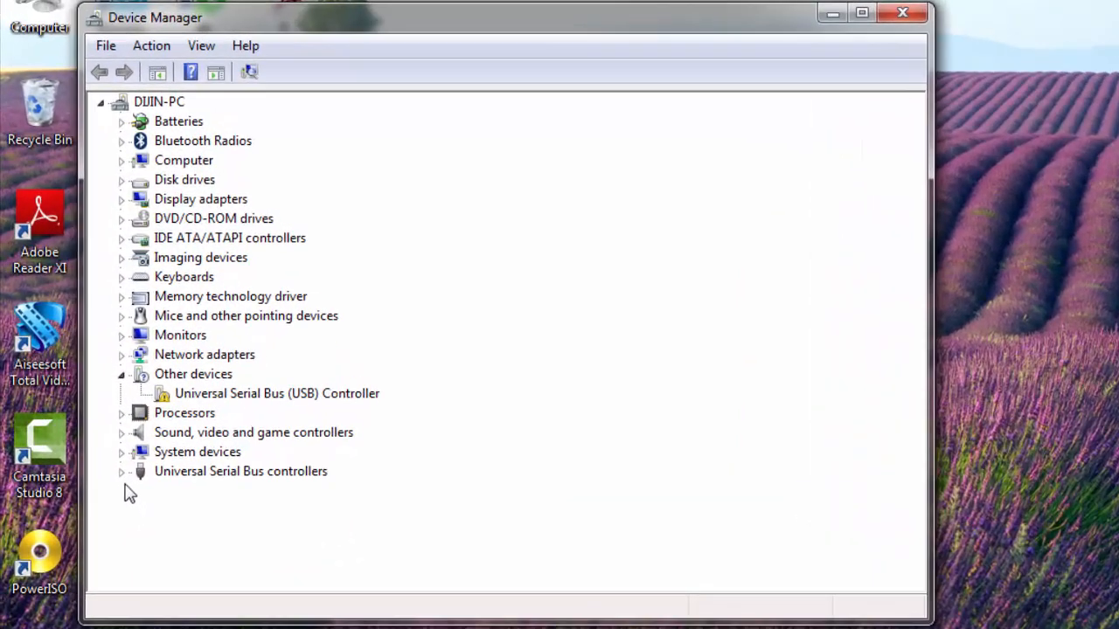
Step: Start Update Driver Software for the Generic USB Hub under Universal Serial Bus controllers
left_click(122, 472)
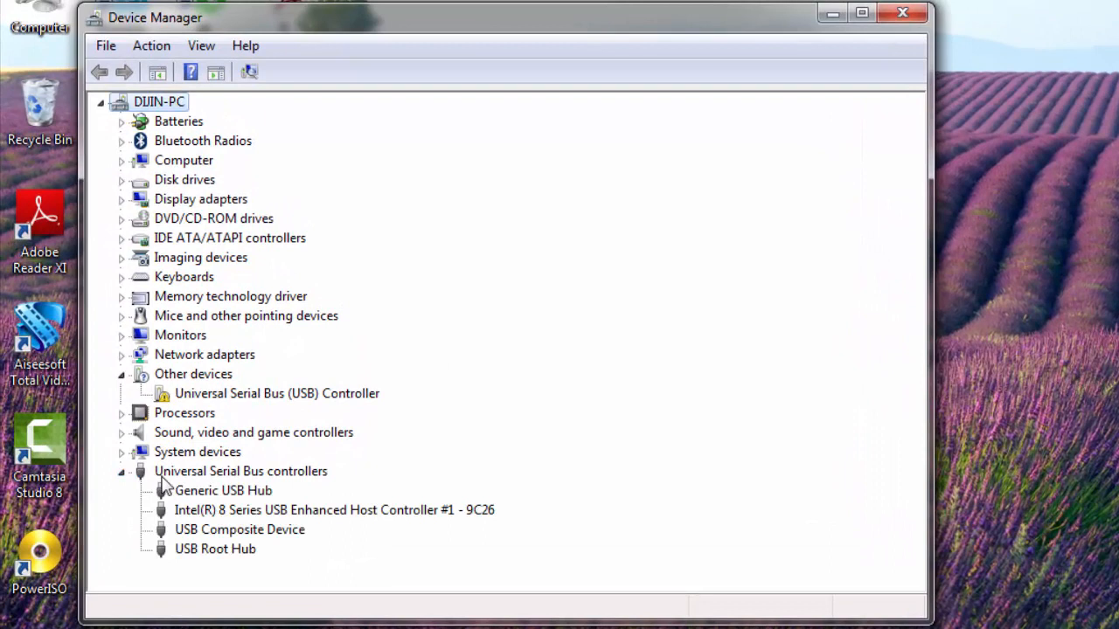
mouse_move(175, 488)
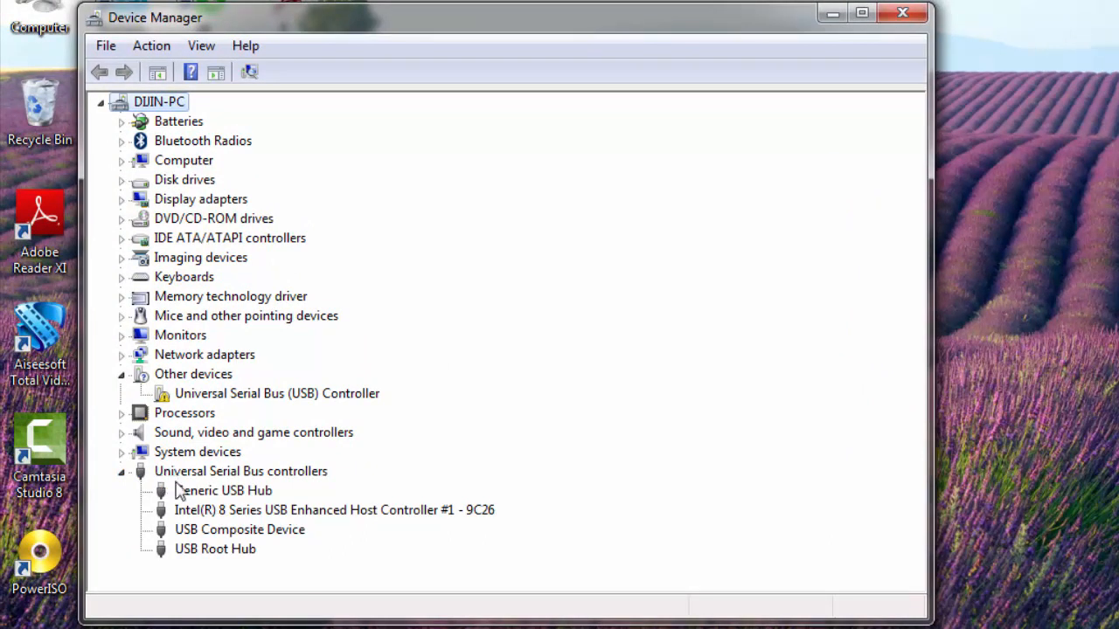
left_click(224, 490)
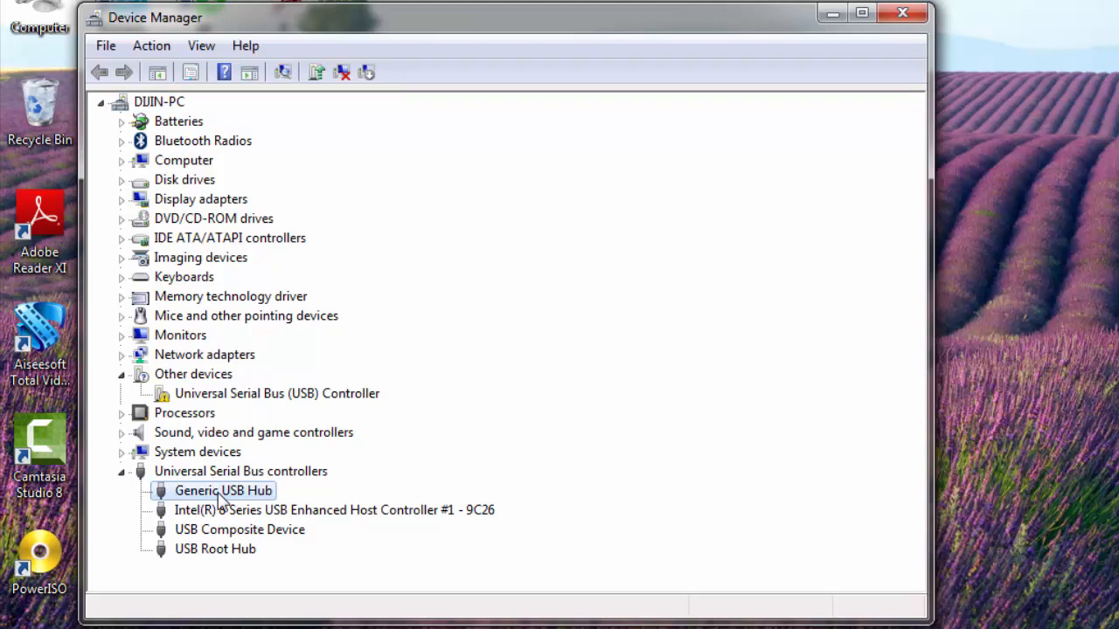
right_click(224, 490)
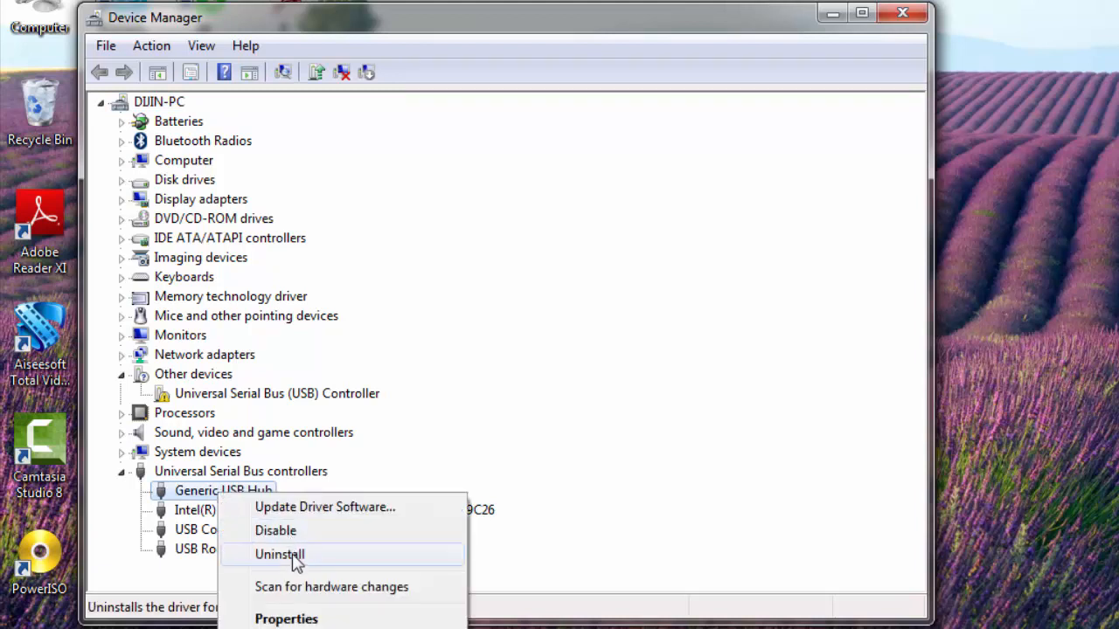
mouse_move(326, 507)
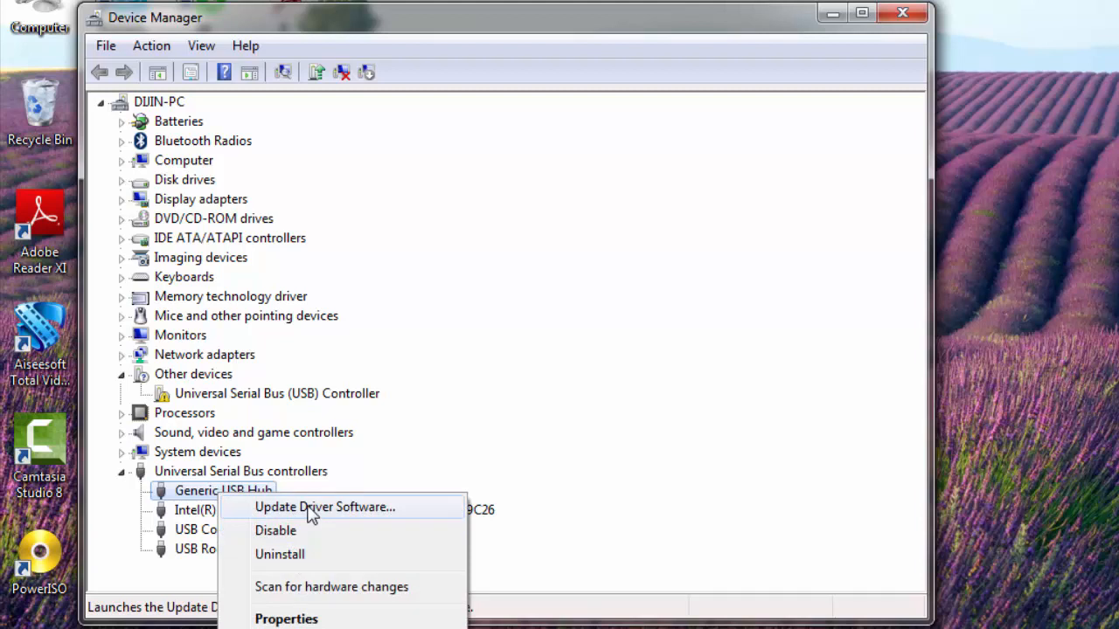
left_click(325, 507)
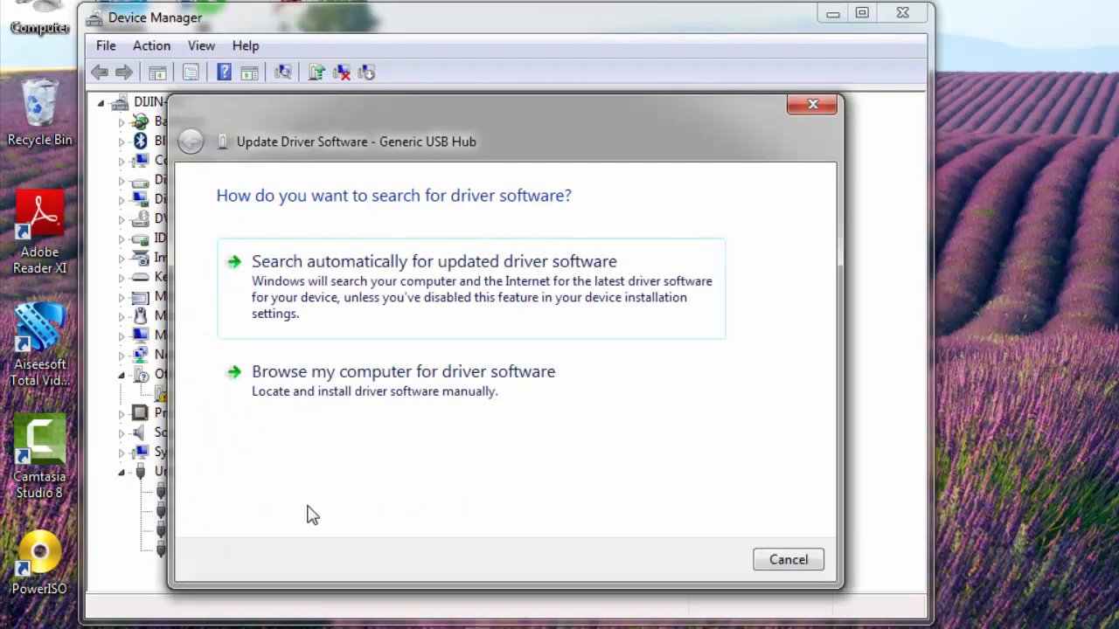
mouse_move(360, 409)
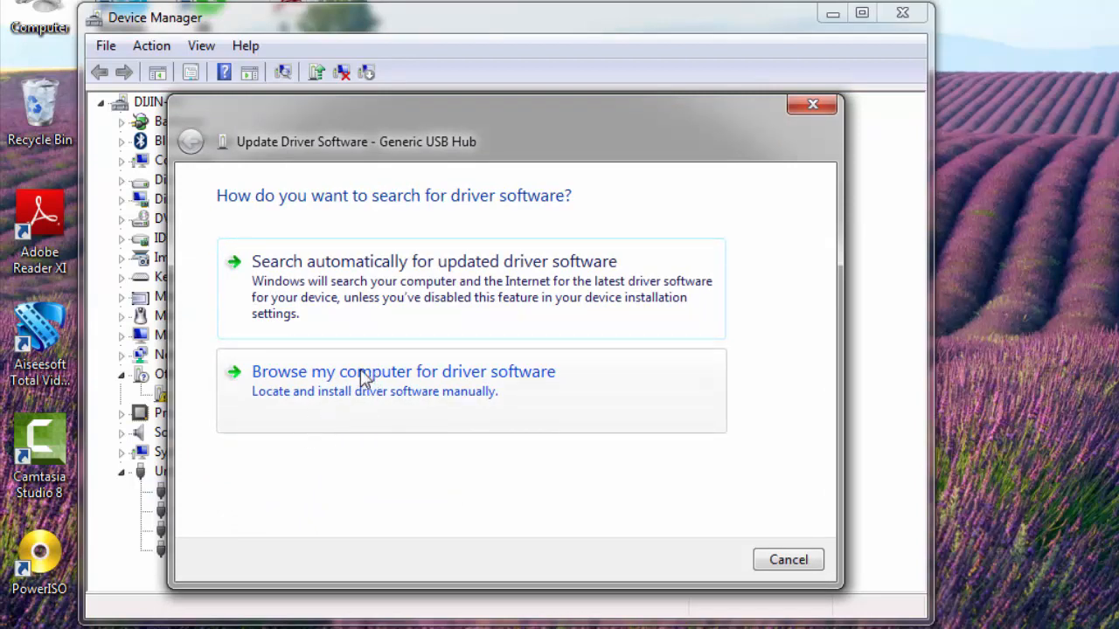
Step: Install the Generic USB Hub driver from the compatible list and dismiss the platform error
left_click(403, 371)
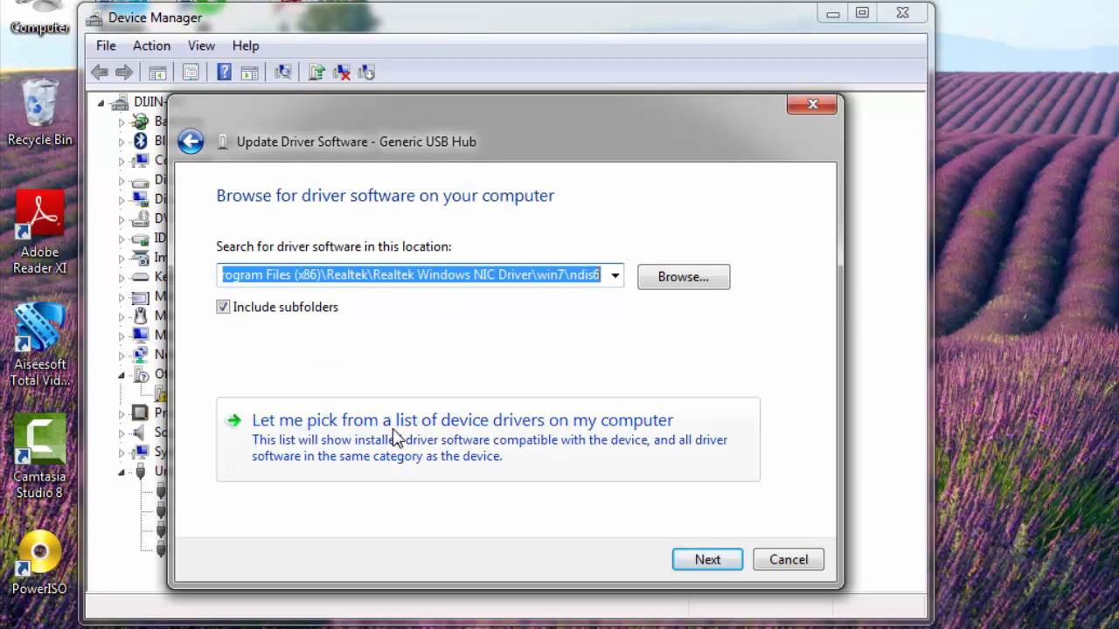
left_click(461, 419)
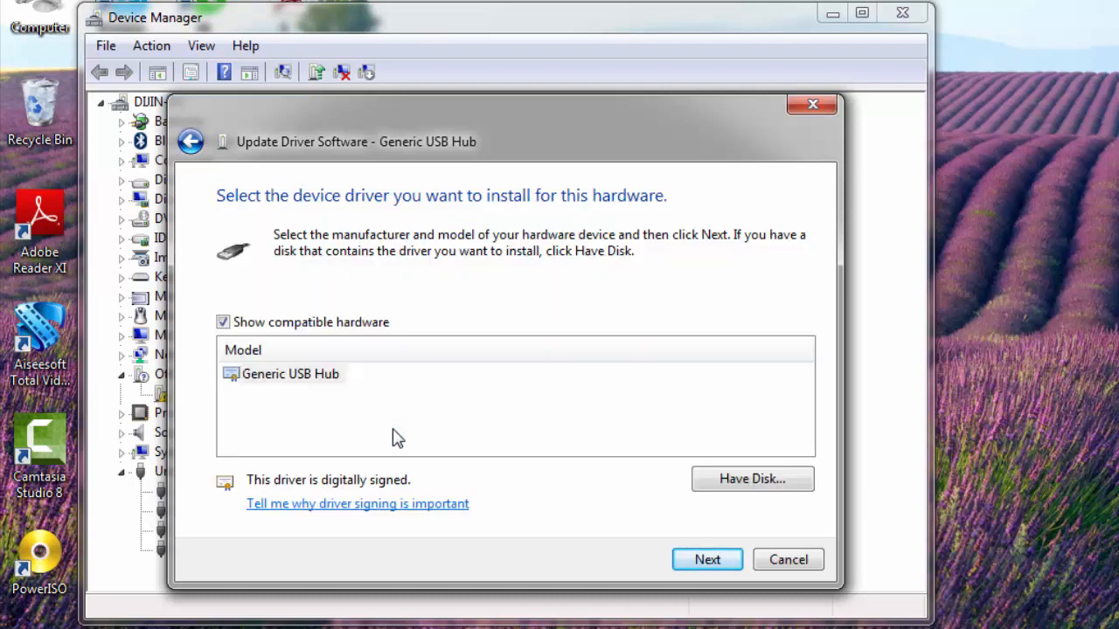
mouse_move(277, 425)
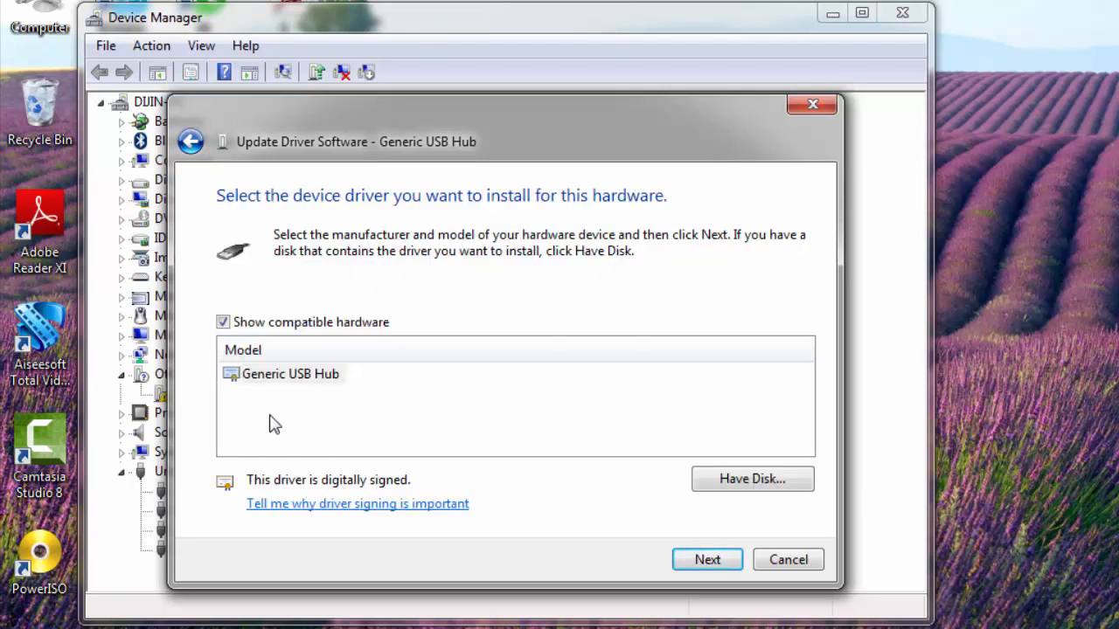
mouse_move(291, 386)
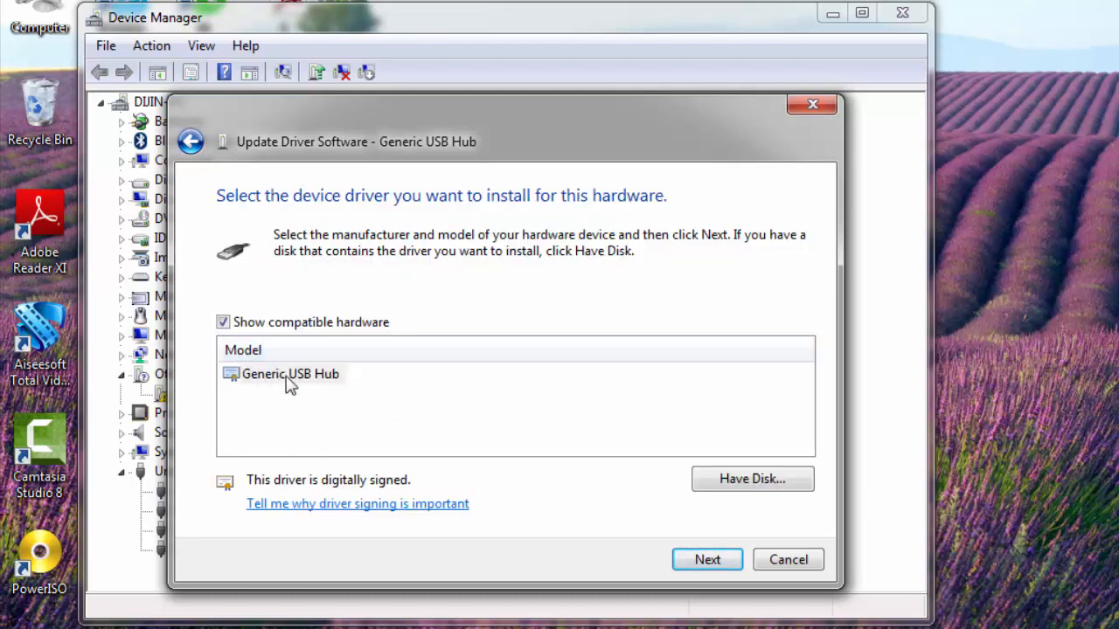
mouse_move(706, 560)
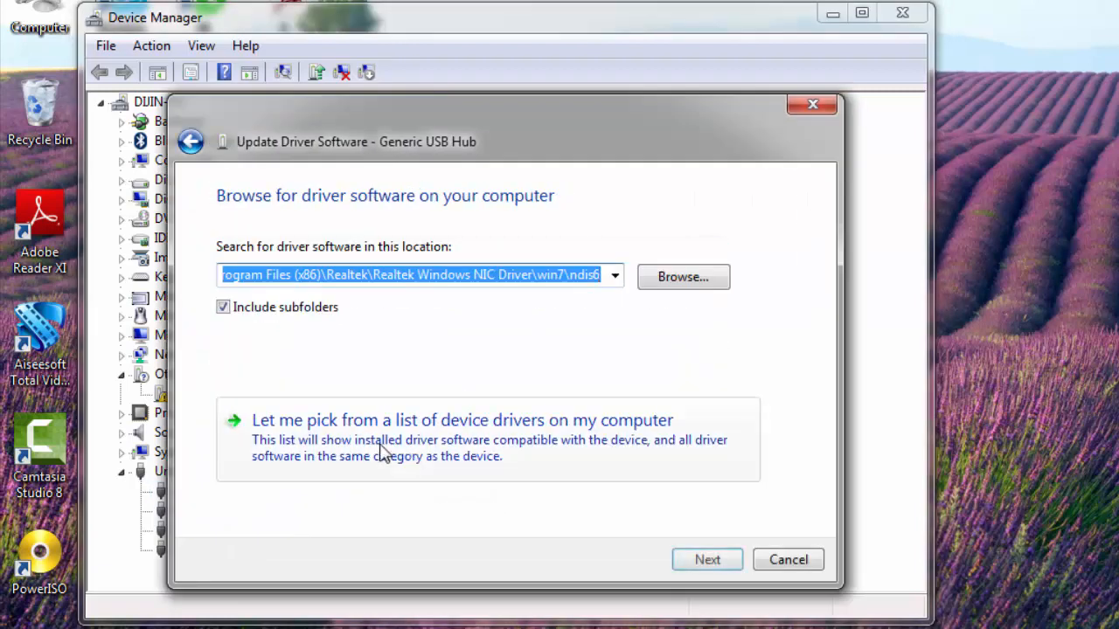
left_click(461, 420)
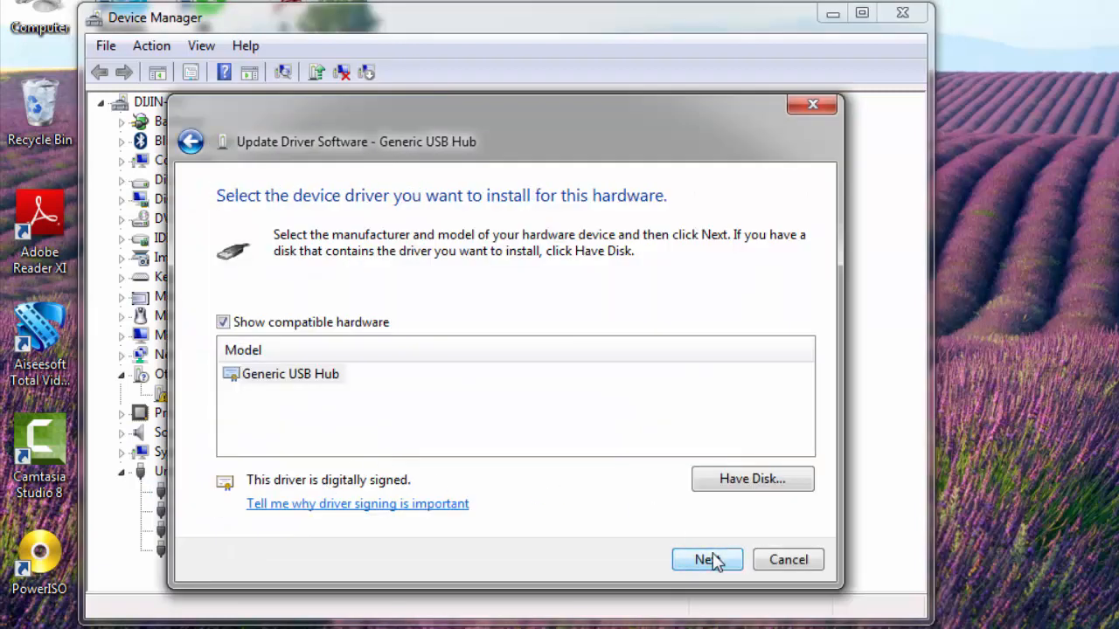
left_click(706, 560)
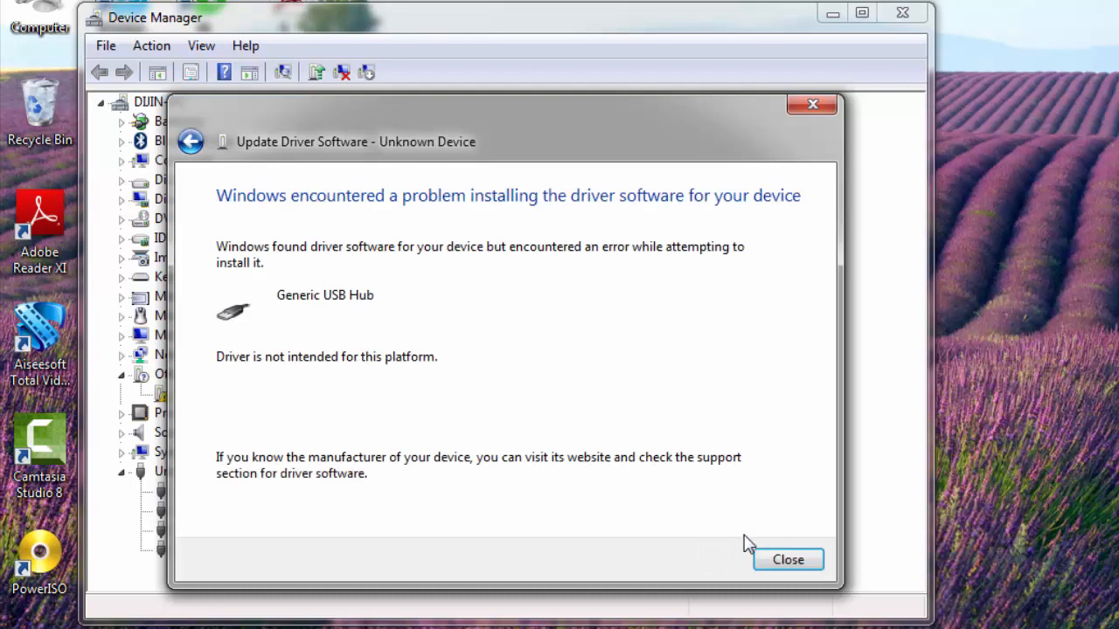
left_click(787, 560)
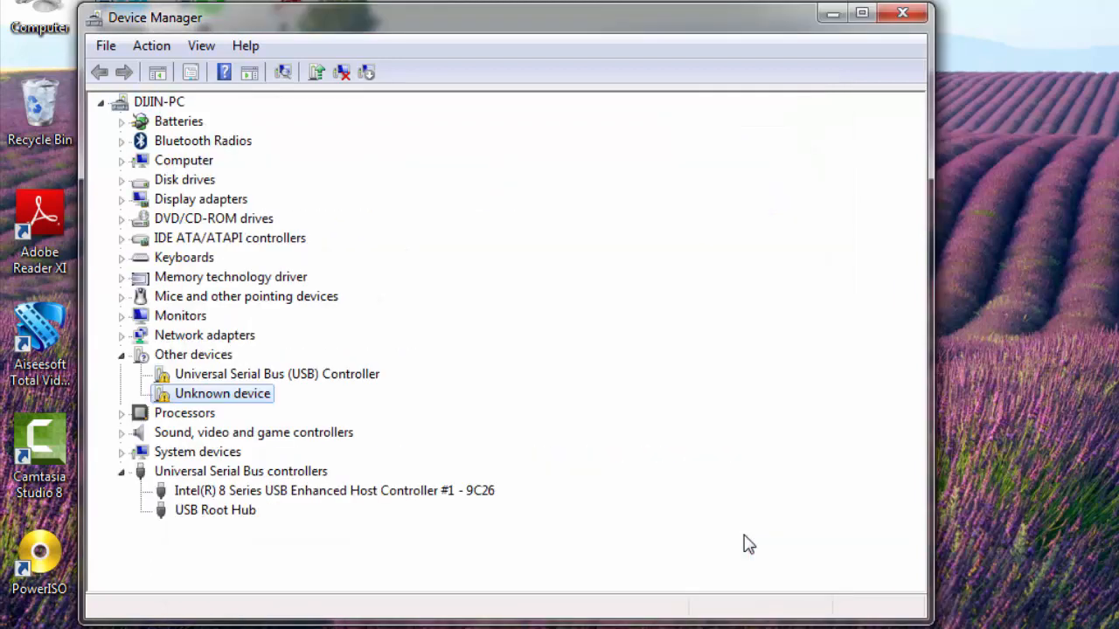